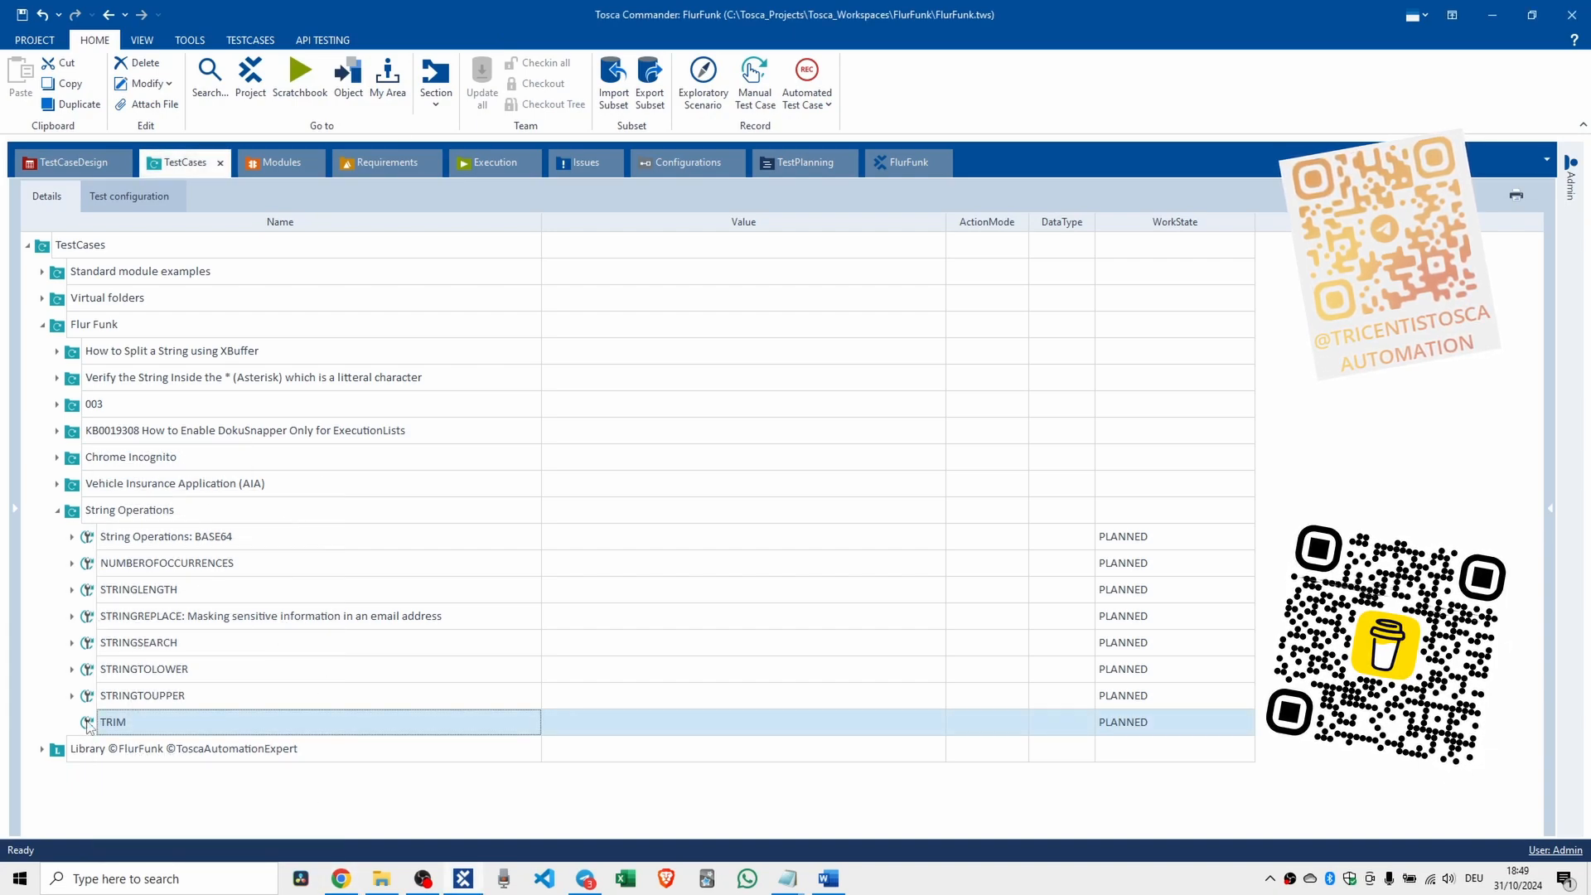
Search 'tbox set buffer' and add the TBox Set Buffer step to the TRIM test case.
type("tbox set bu")
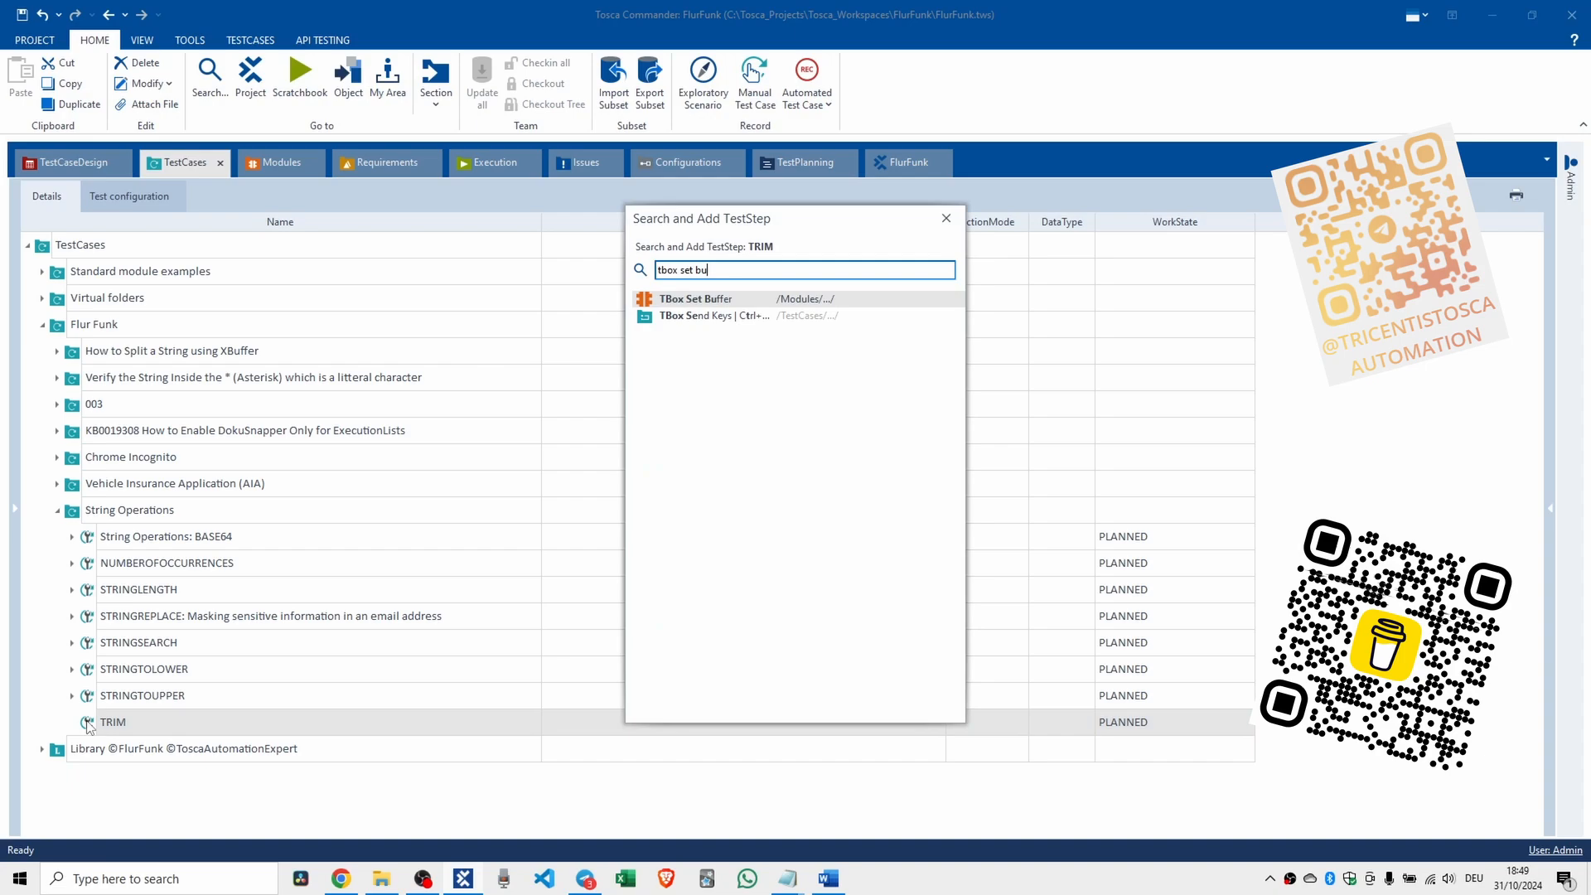
type("ffer")
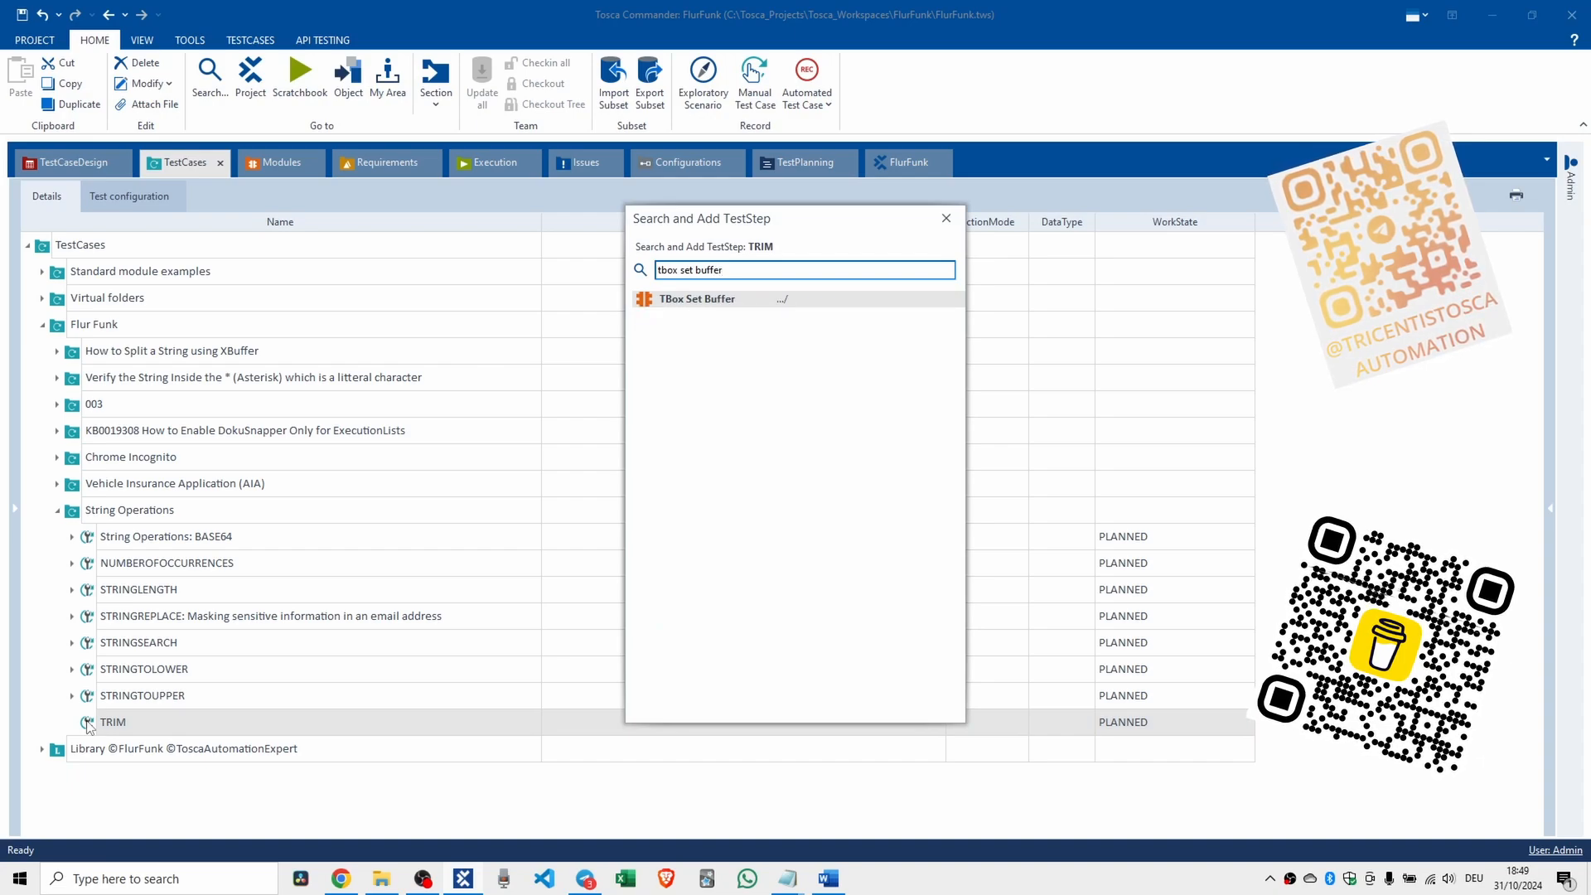
double_click(698, 299)
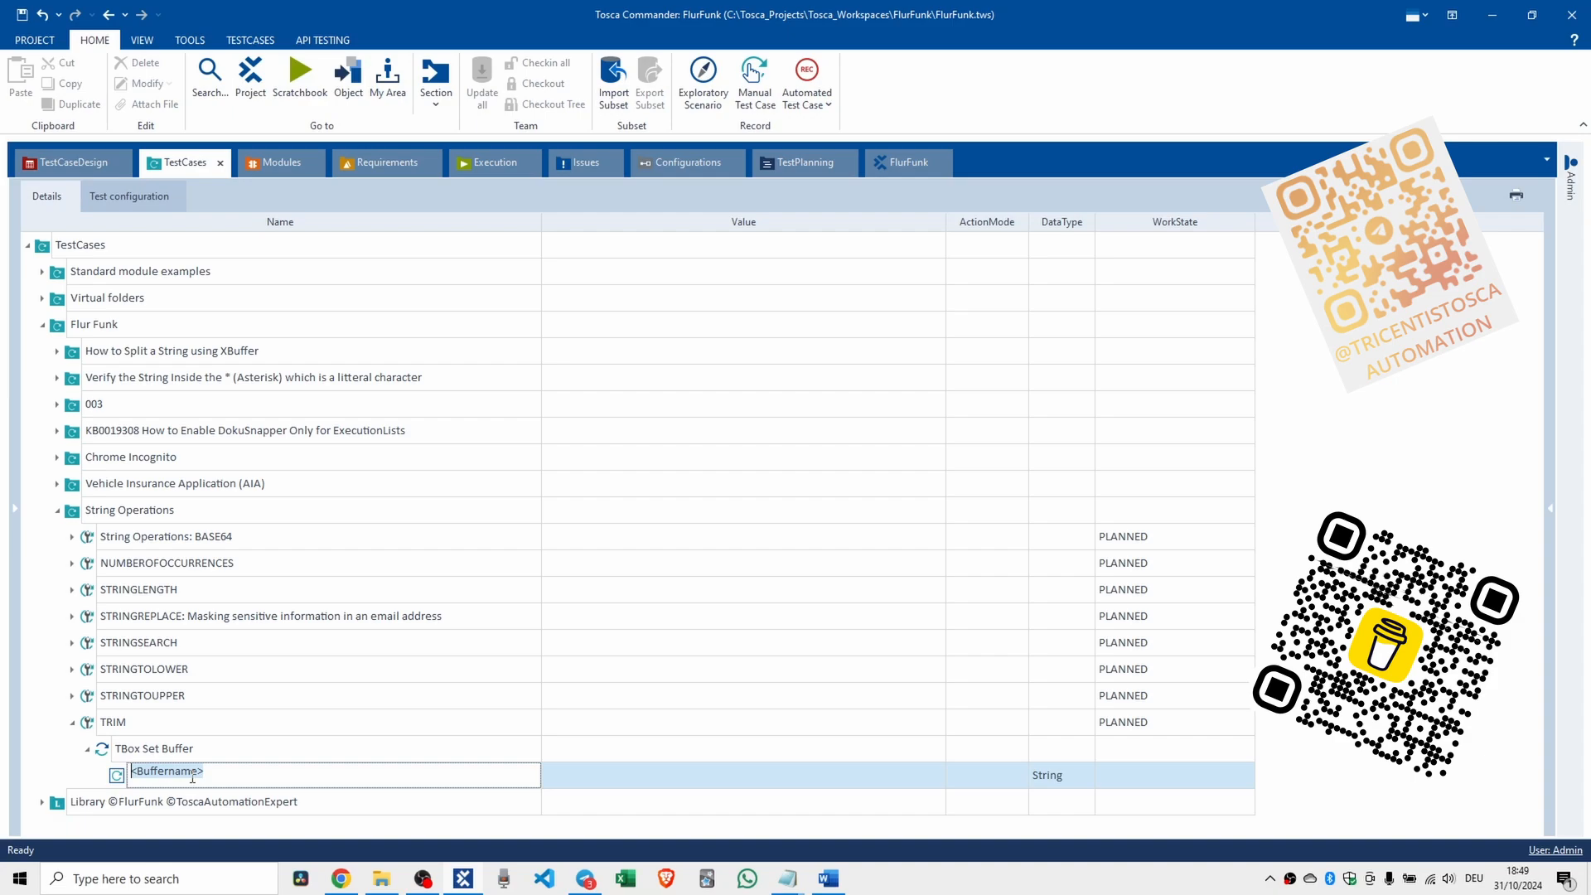
Name the buffer RawPhoneNumber and give it the value 123-456-789 with spaces.
type("Raw")
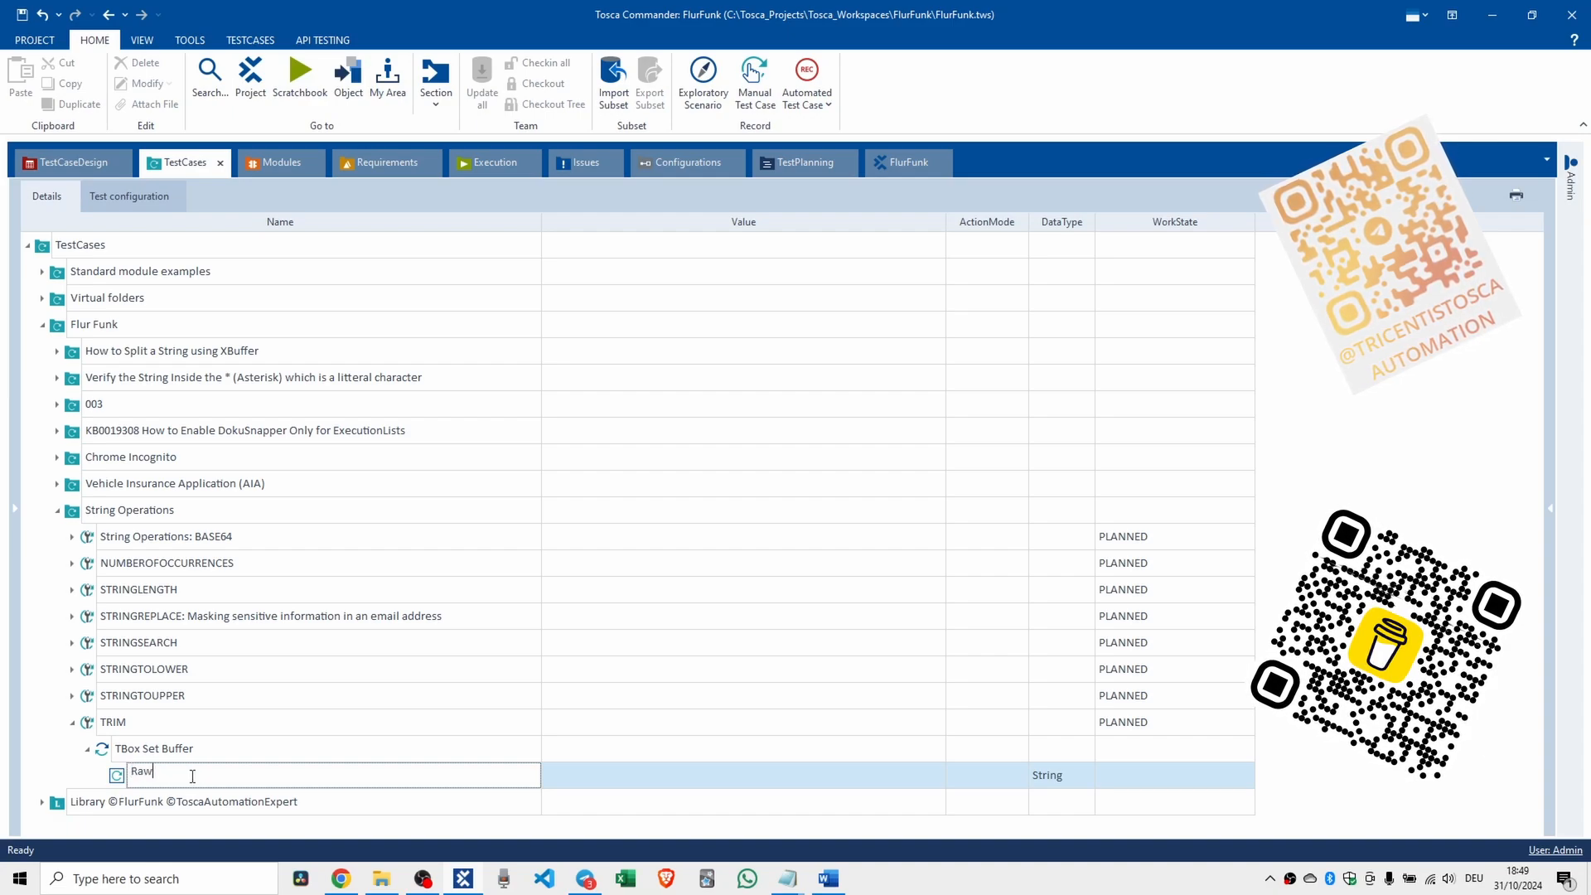
type("Pho")
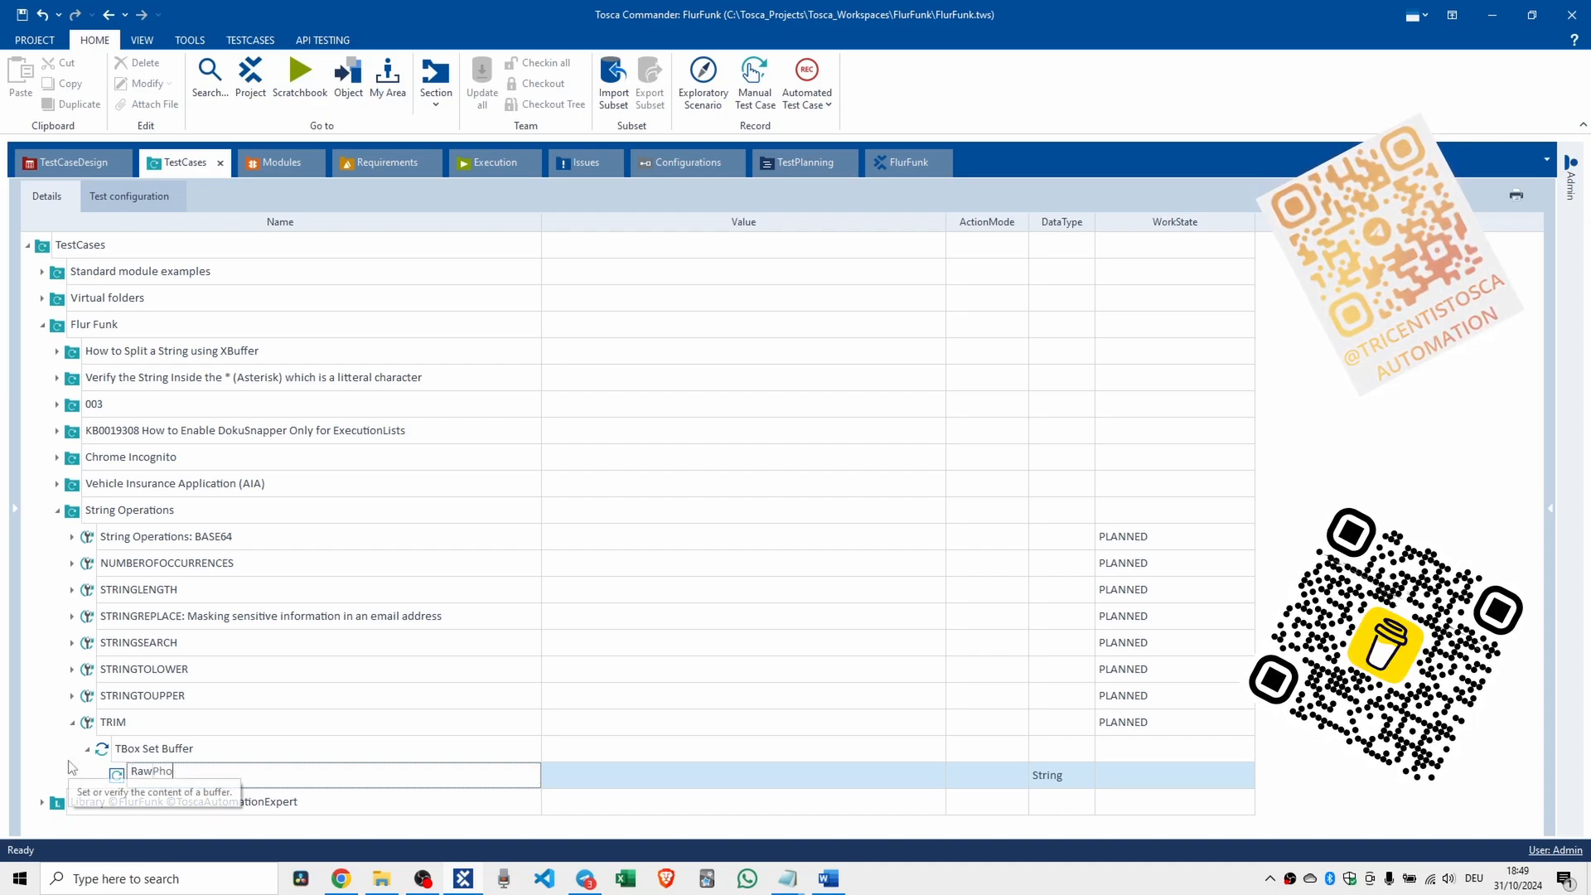
type("neNumber")
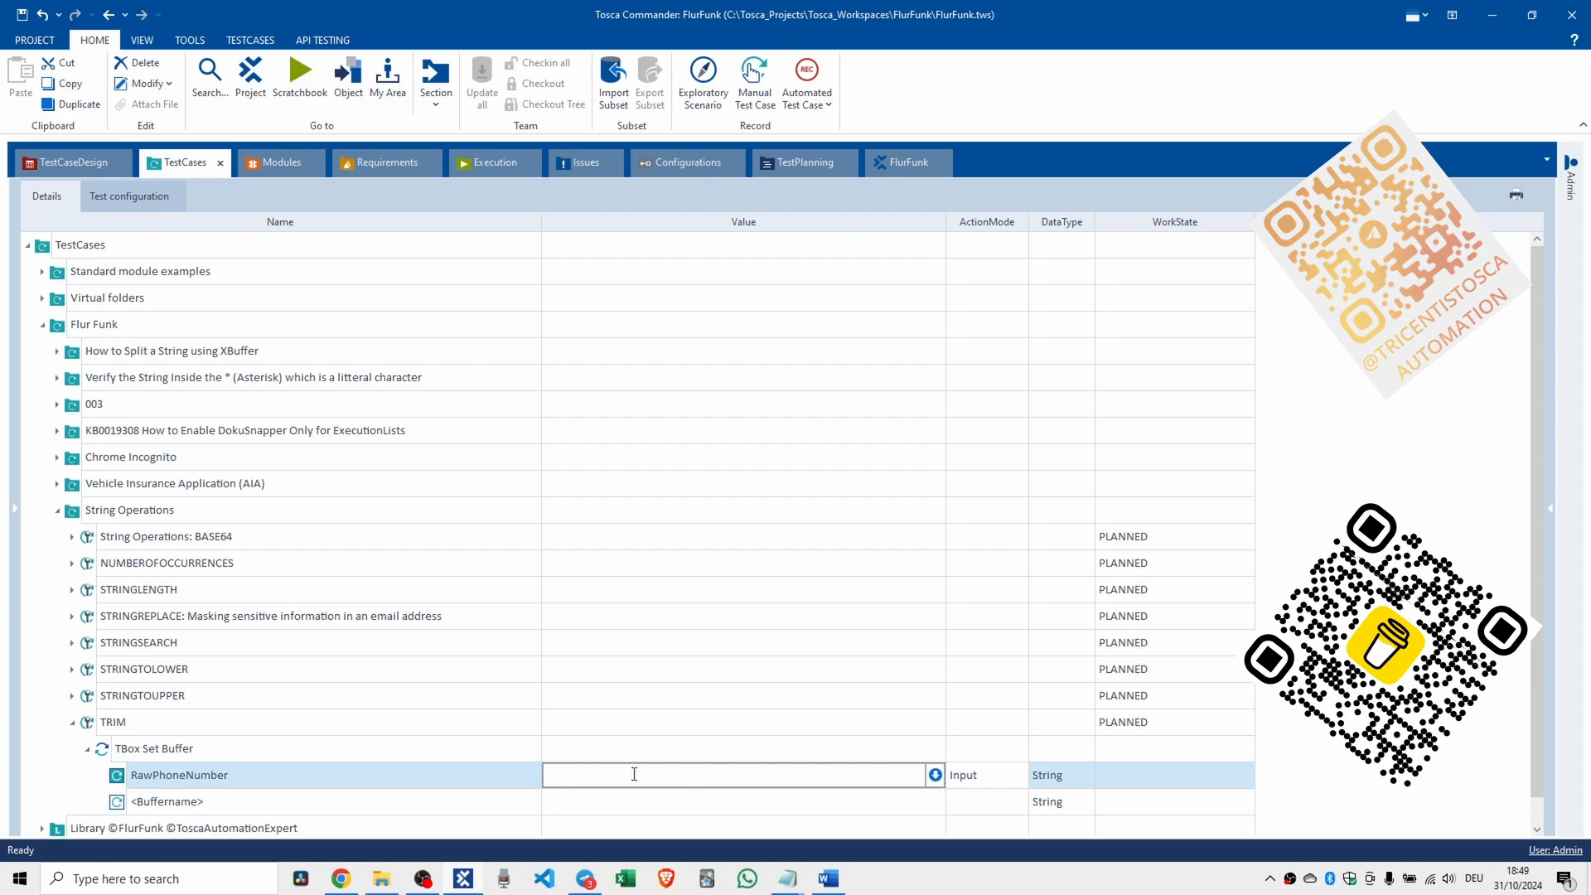
type("123-456-789")
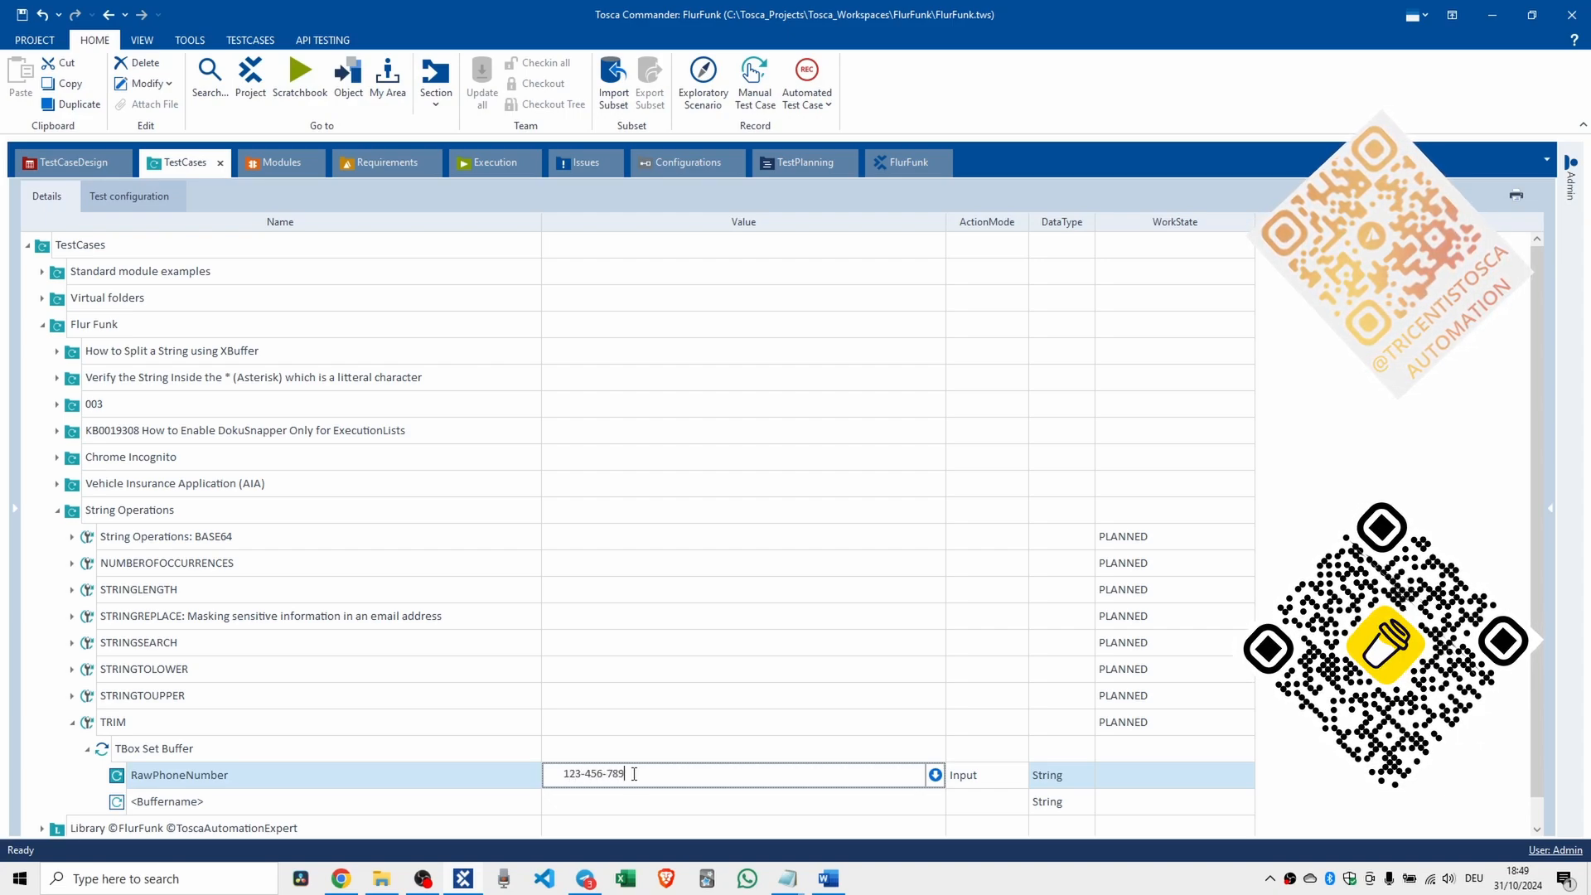
left_click(743, 801)
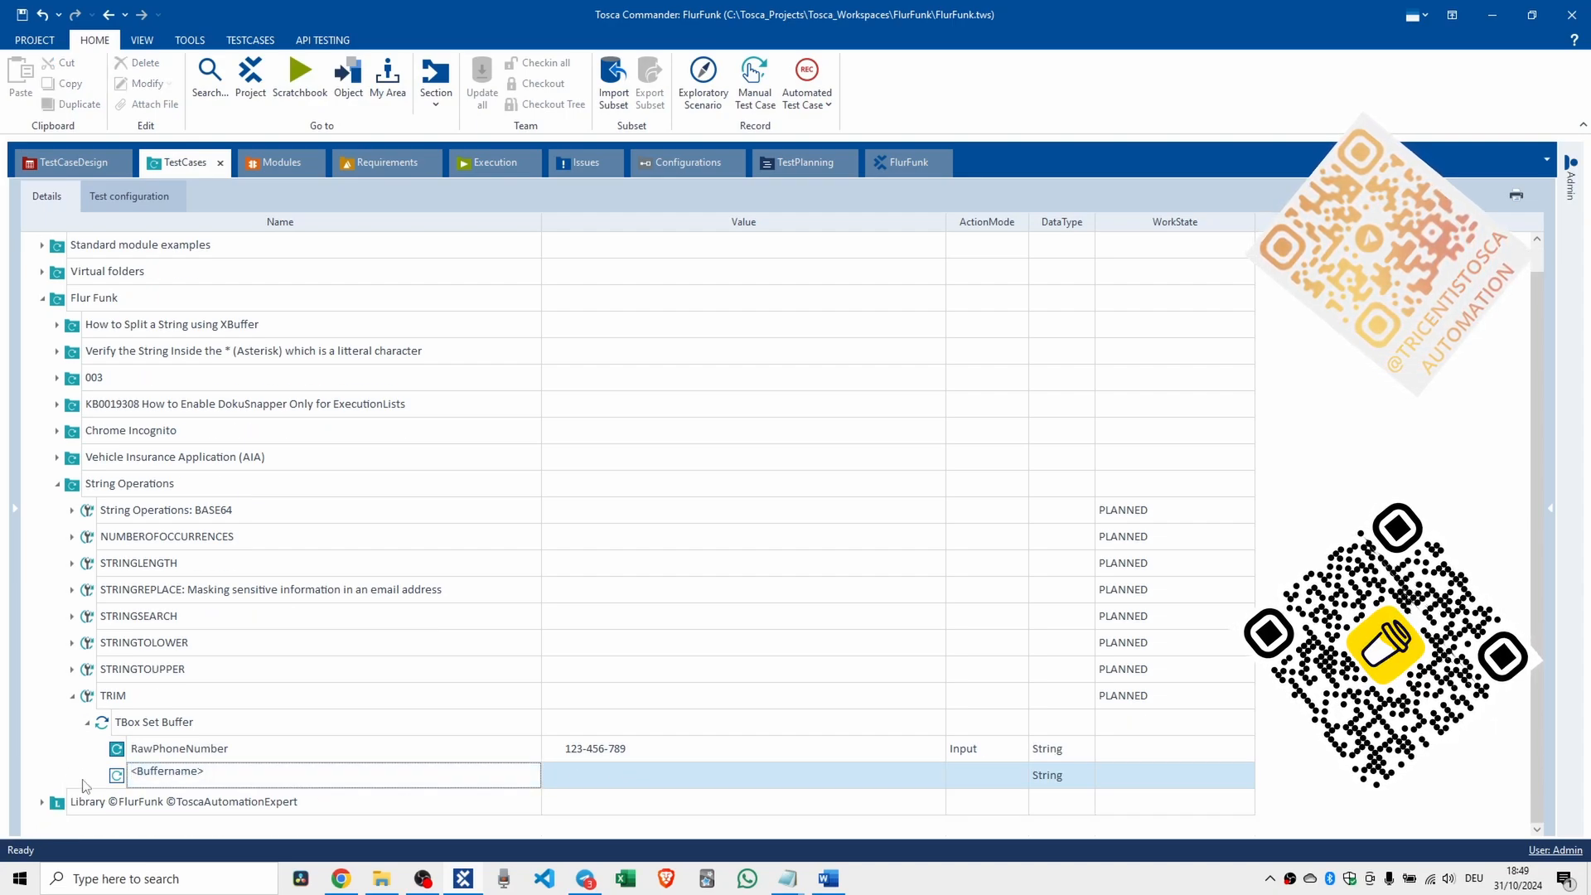
Name a second buffer CleanPhoneNumber and start its value with {TRIM.
double_click(165, 771)
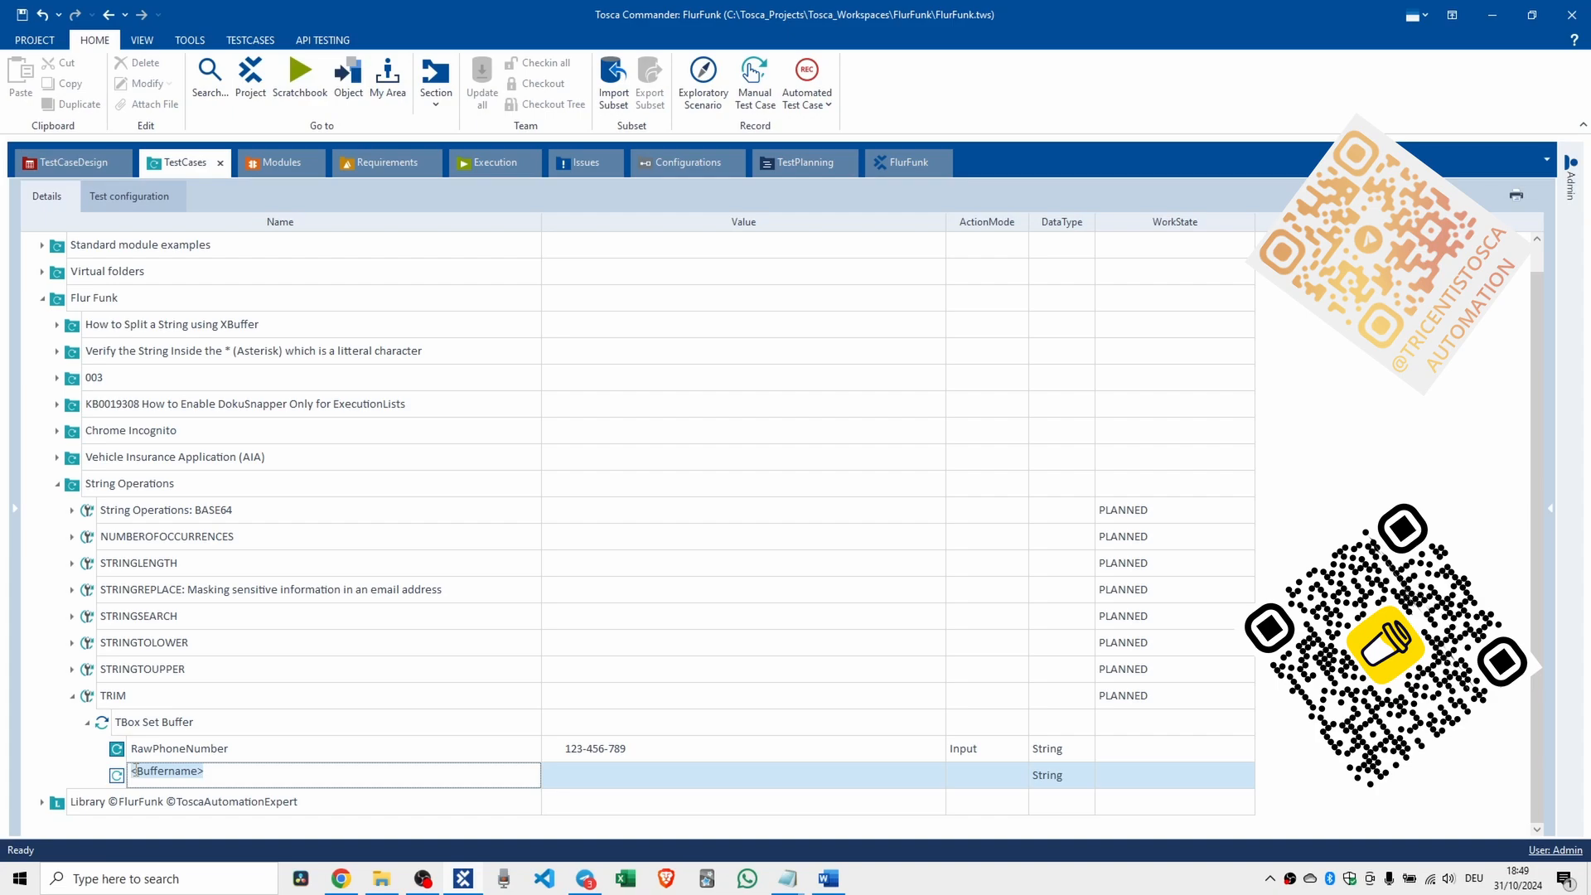
type("CleanPhoneNumber")
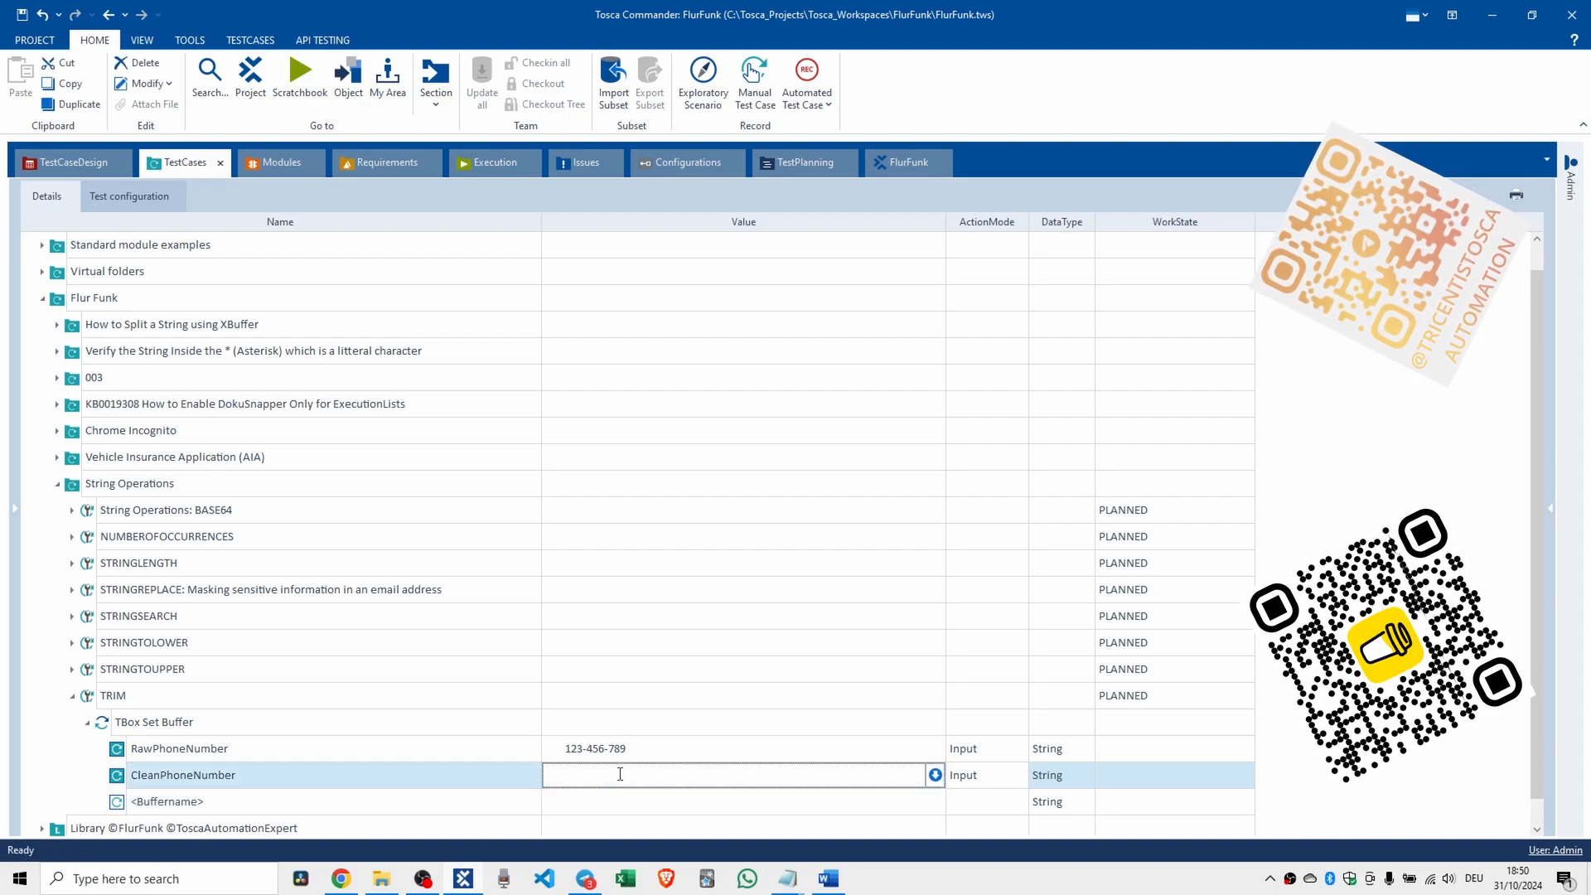
type("{TRIM")
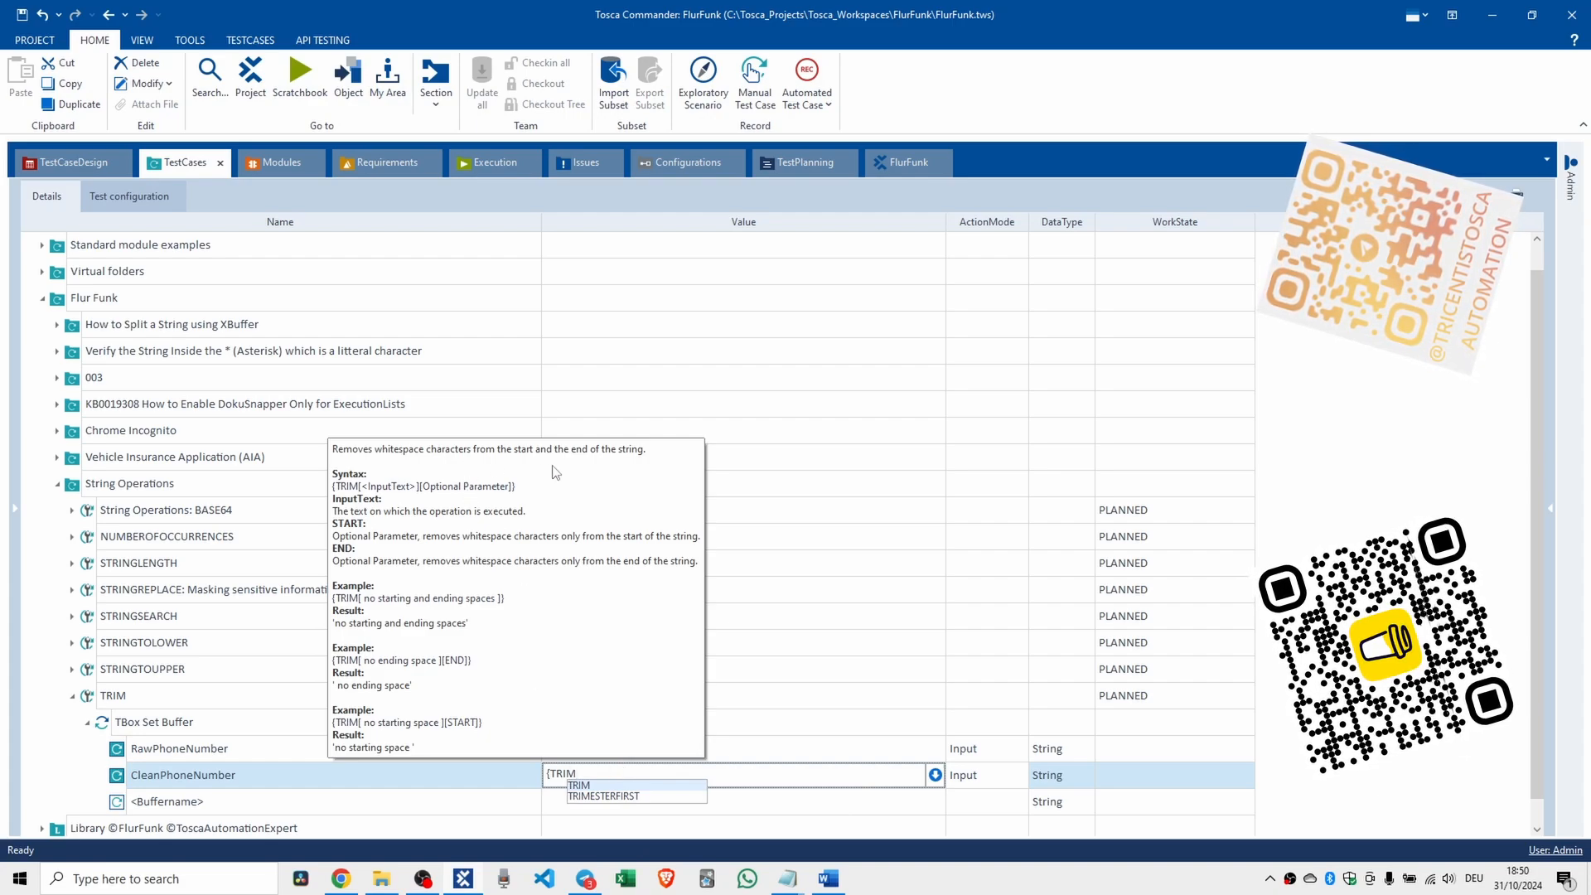
mouse_move(572, 517)
type("[{")
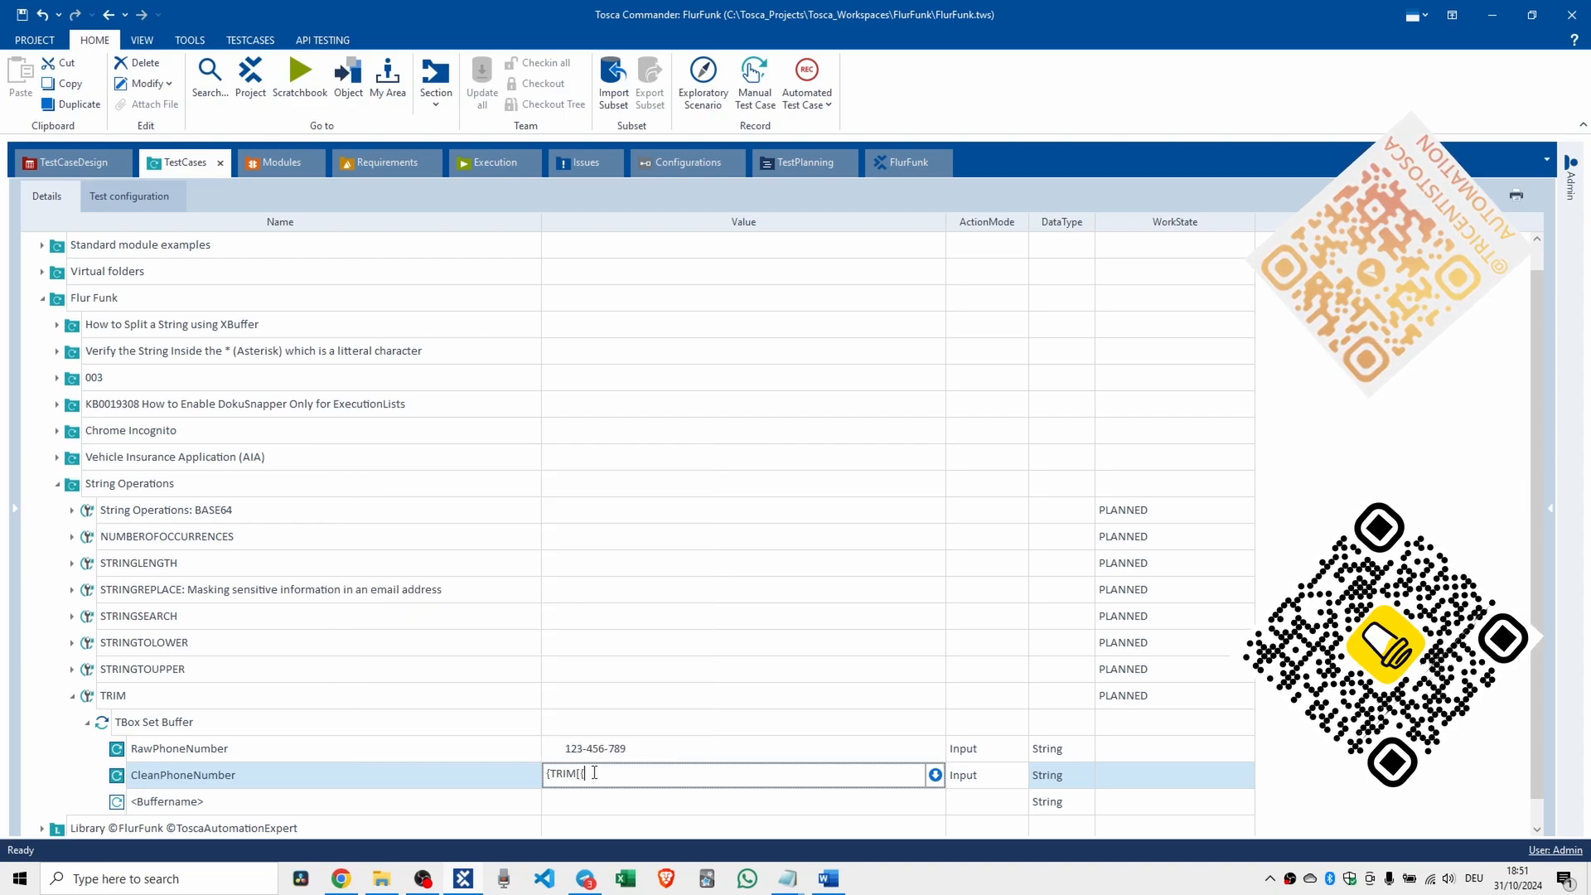
Complete CleanPhoneNumber's value as {TRIM[{B[RawPhoneNumber]}]} and commit it.
type("[B")
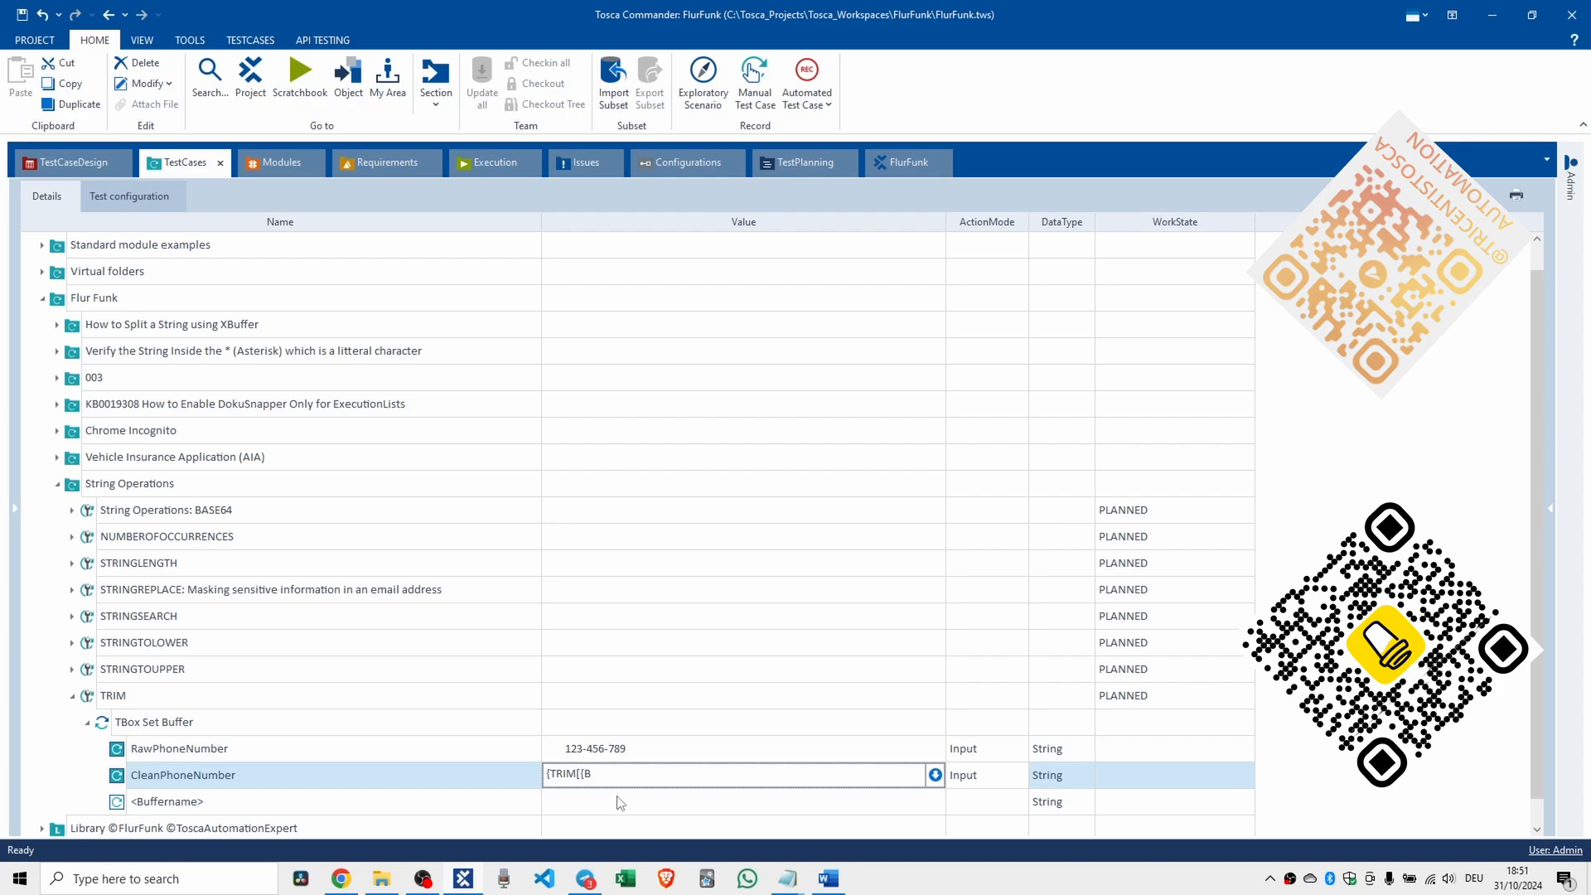
type("[R")
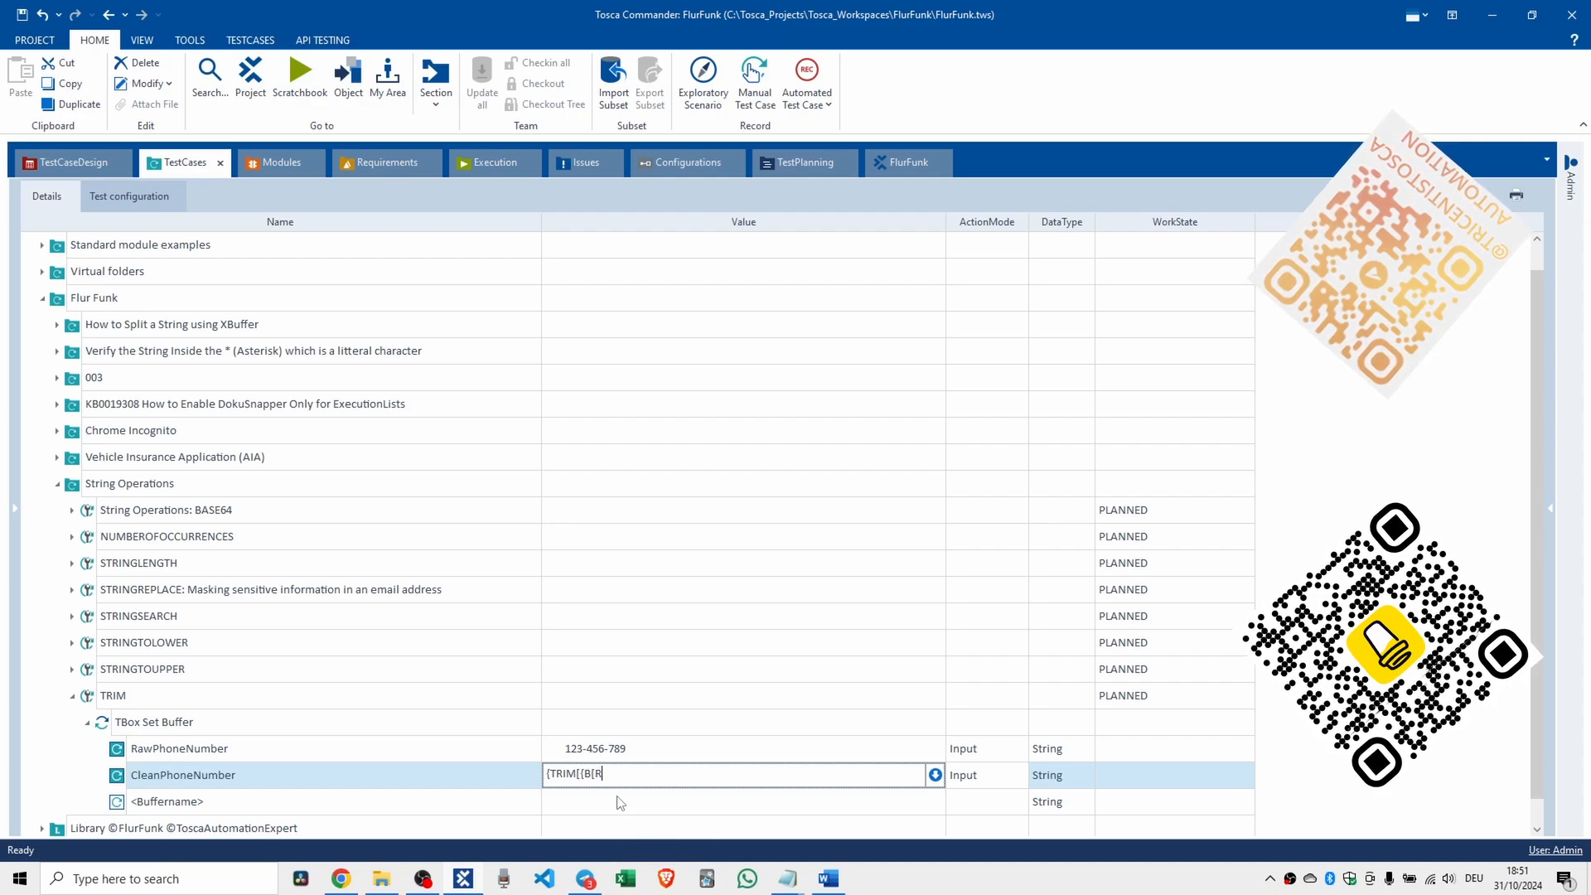
type("RawPhon")
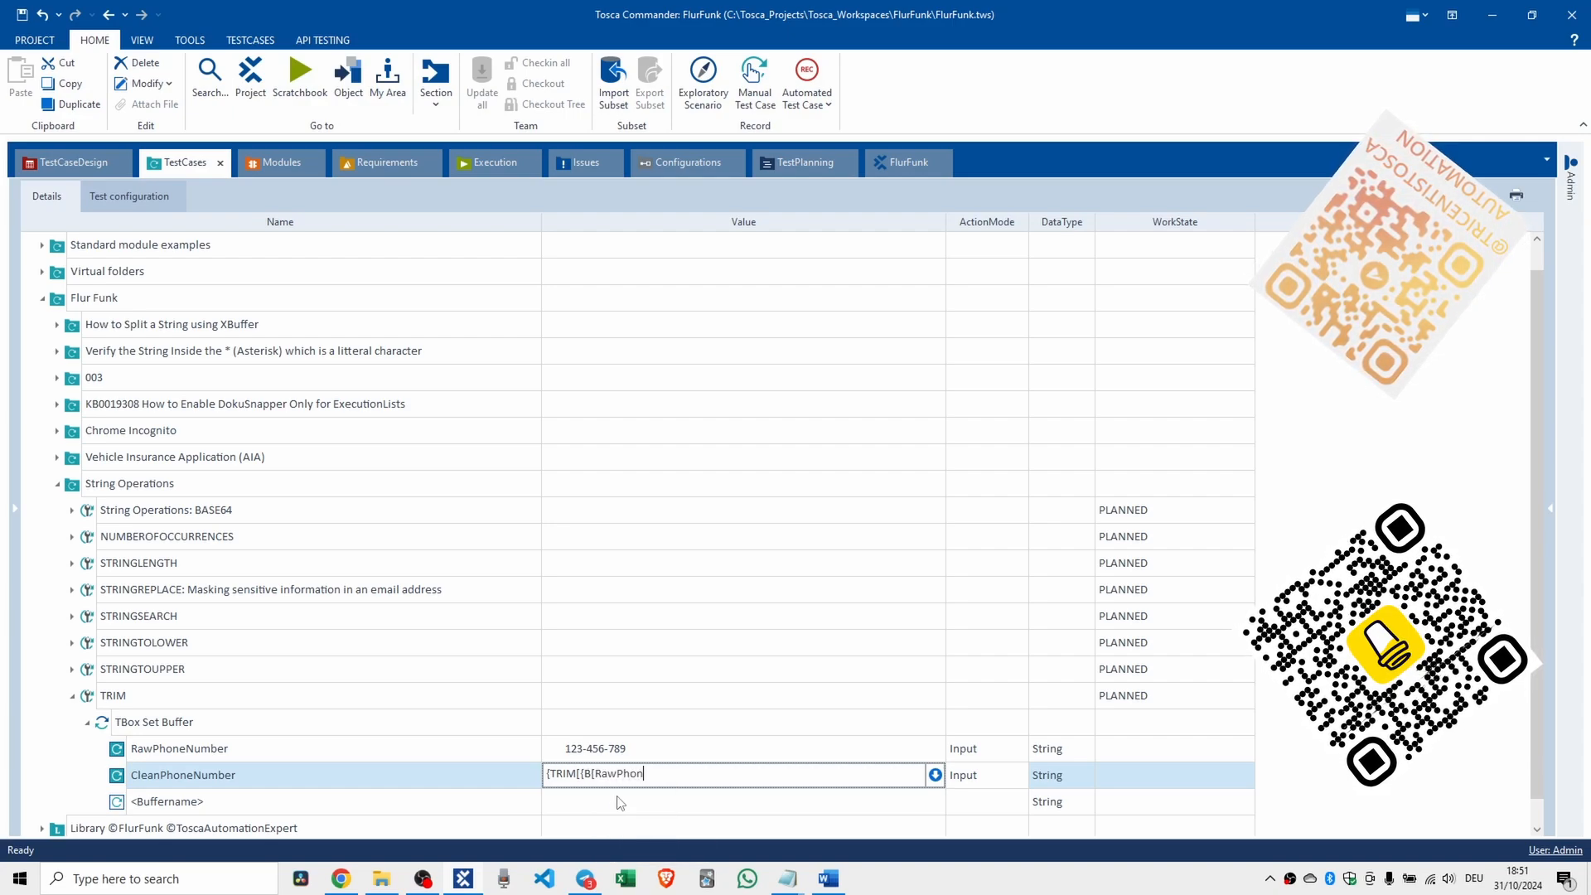
type("eNumber]}")
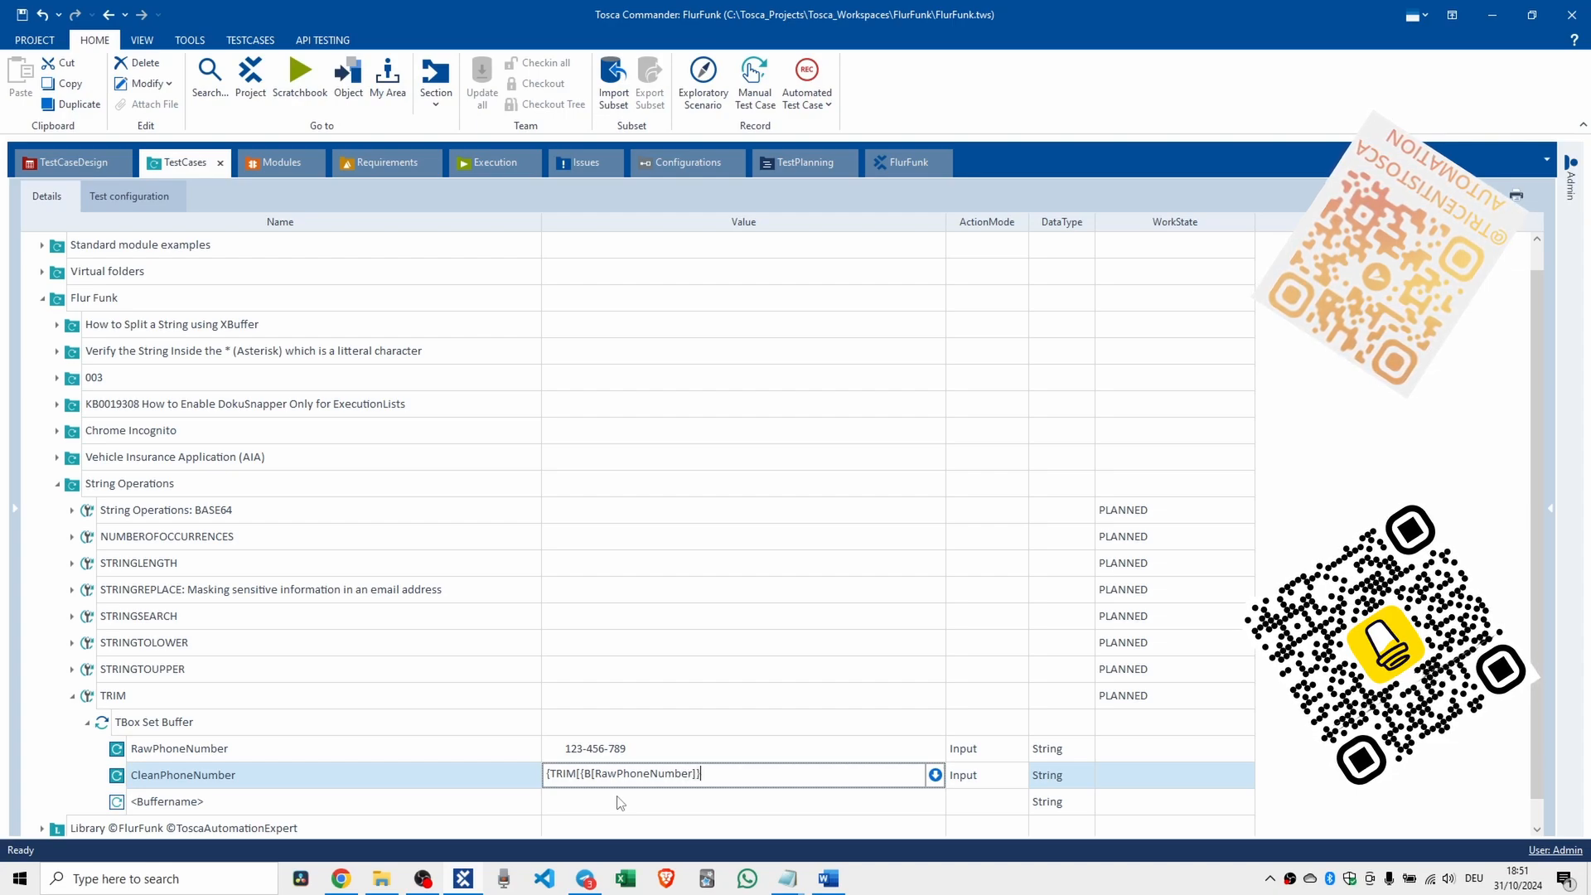
type("}")
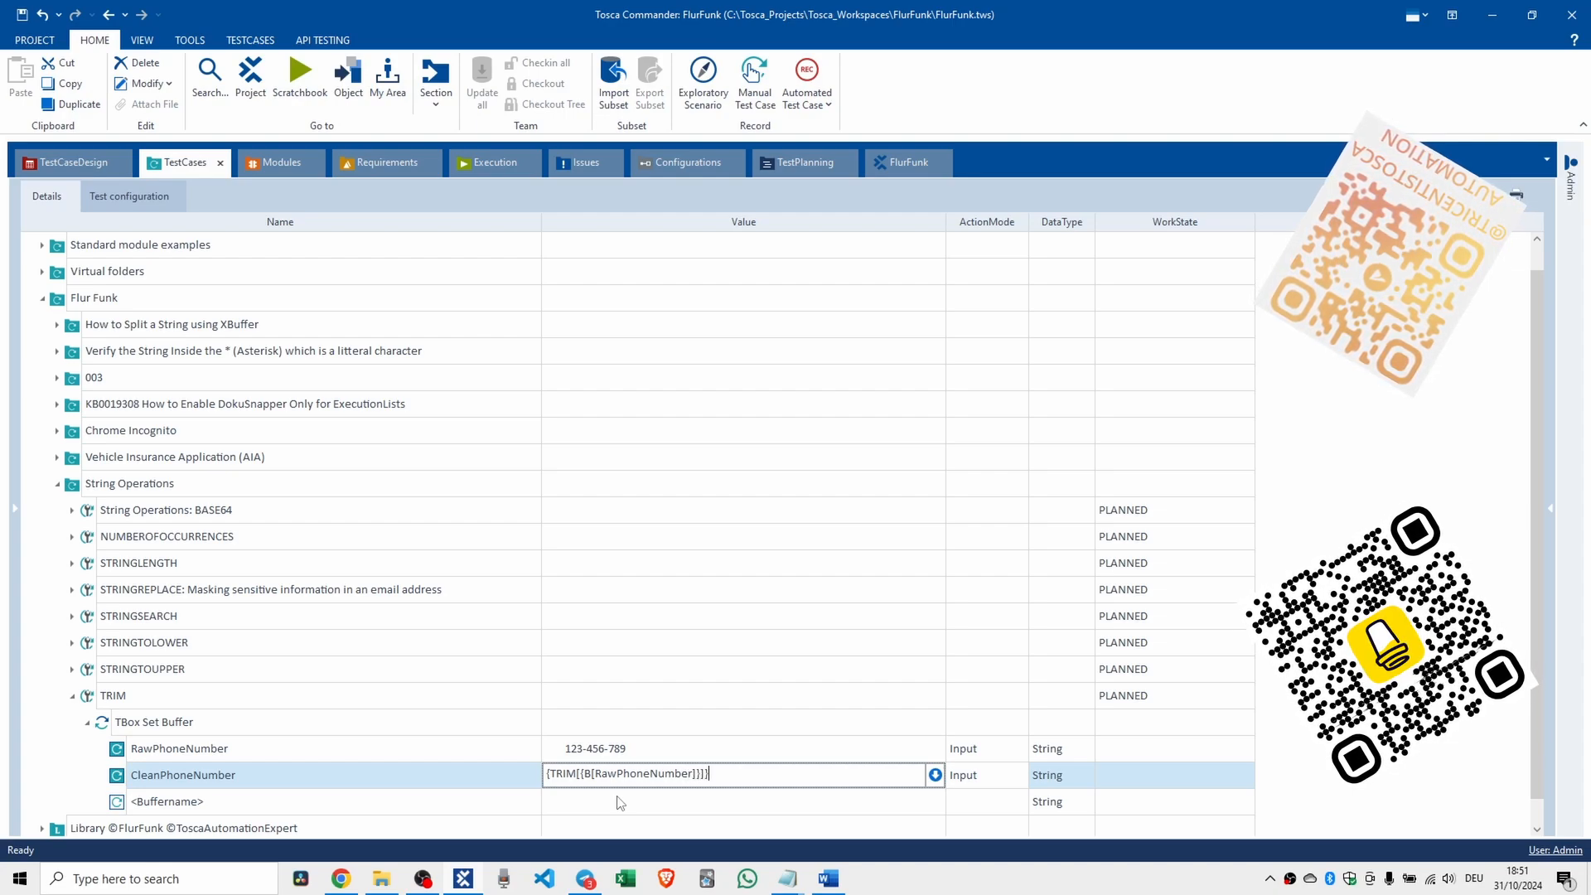
left_click(635, 803)
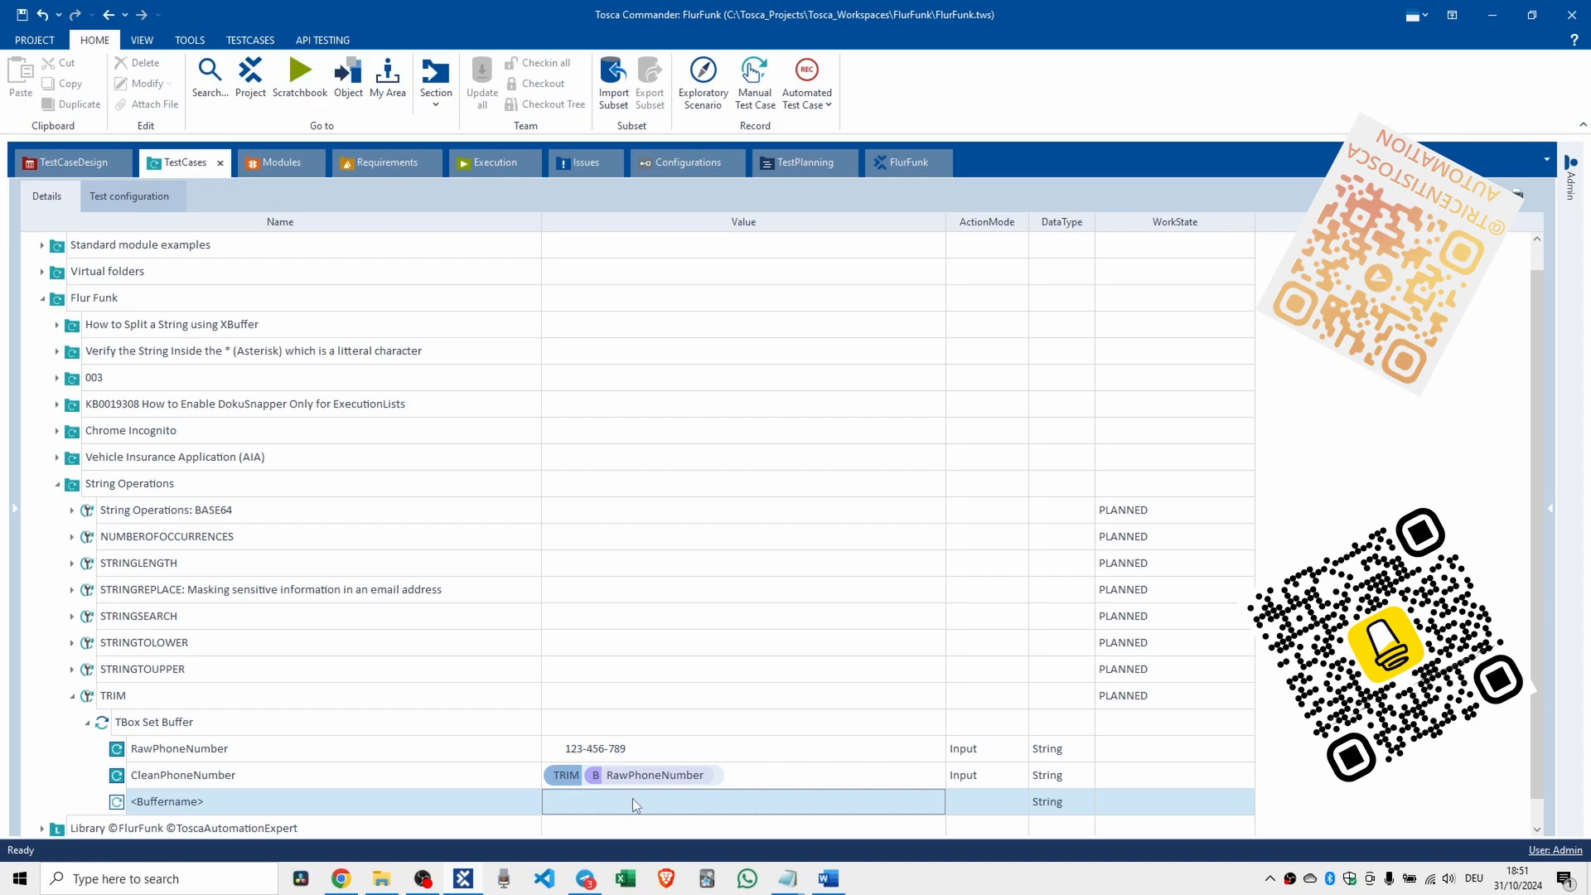
Name the next empty buffer row CleanPhoneNumber as well.
double_click(166, 801)
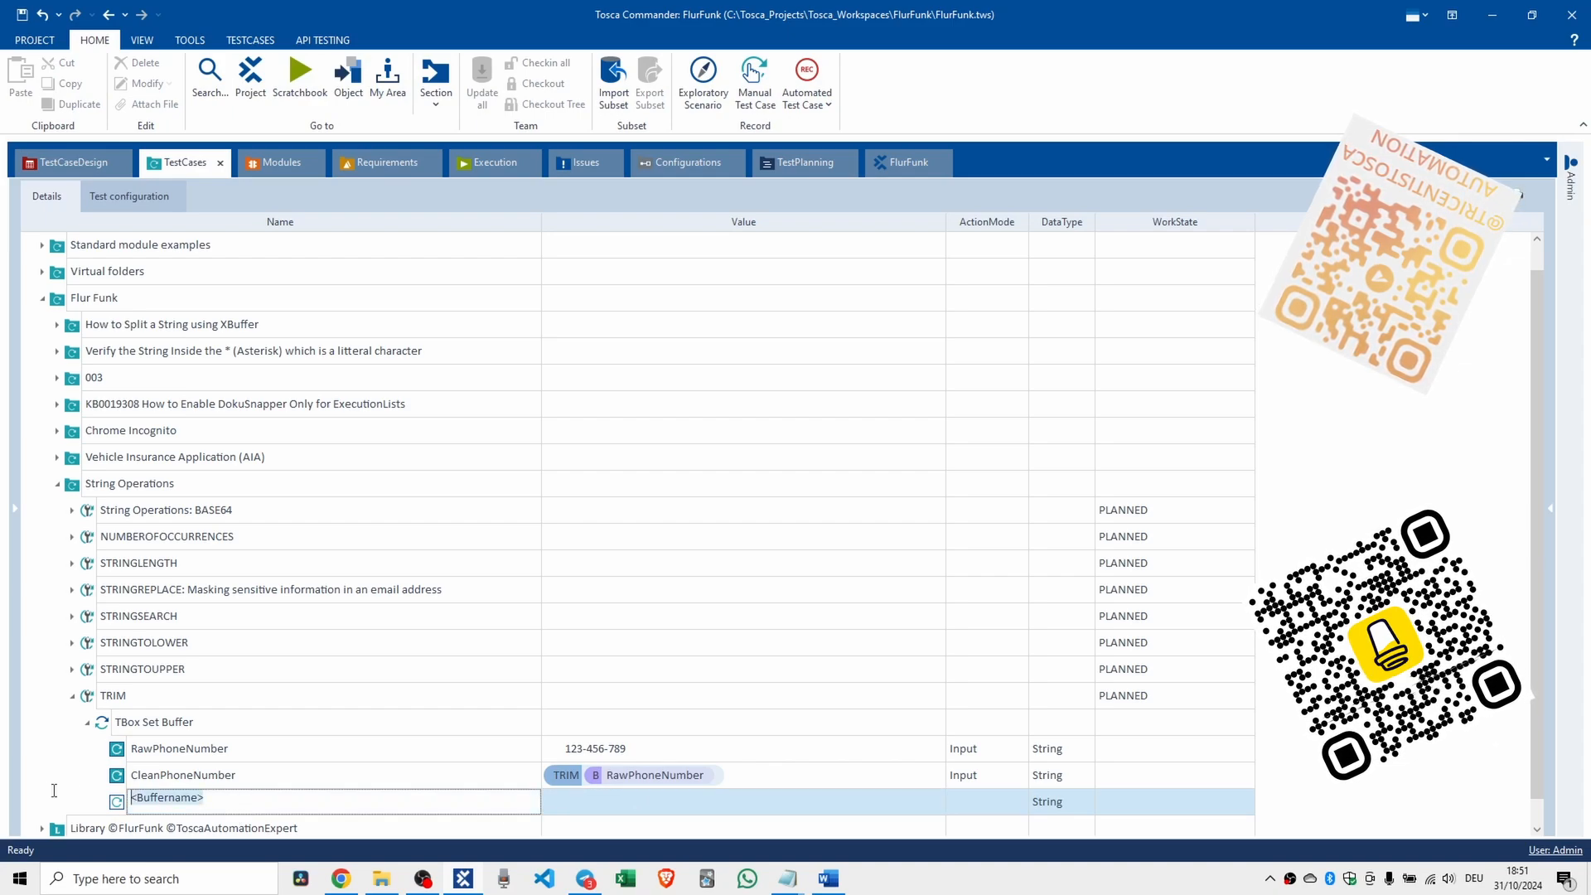
type("CleanPhoneNumber")
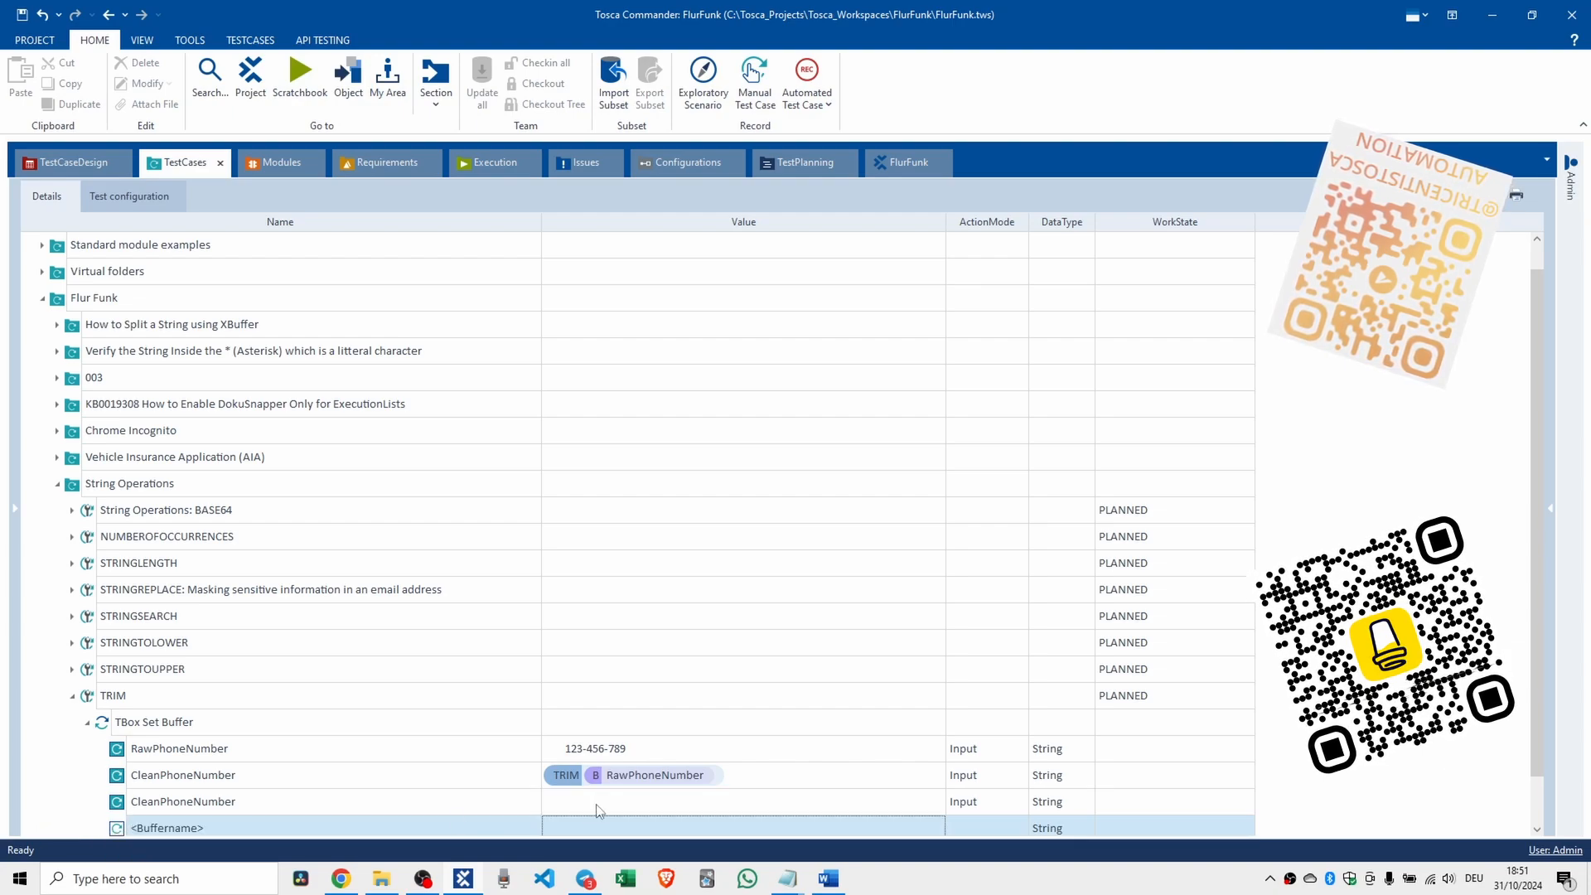
Copy 123-456-789 from RawPhoneNumber into the new CleanPhoneNumber value and set ActionMode to Verify.
left_click(741, 800)
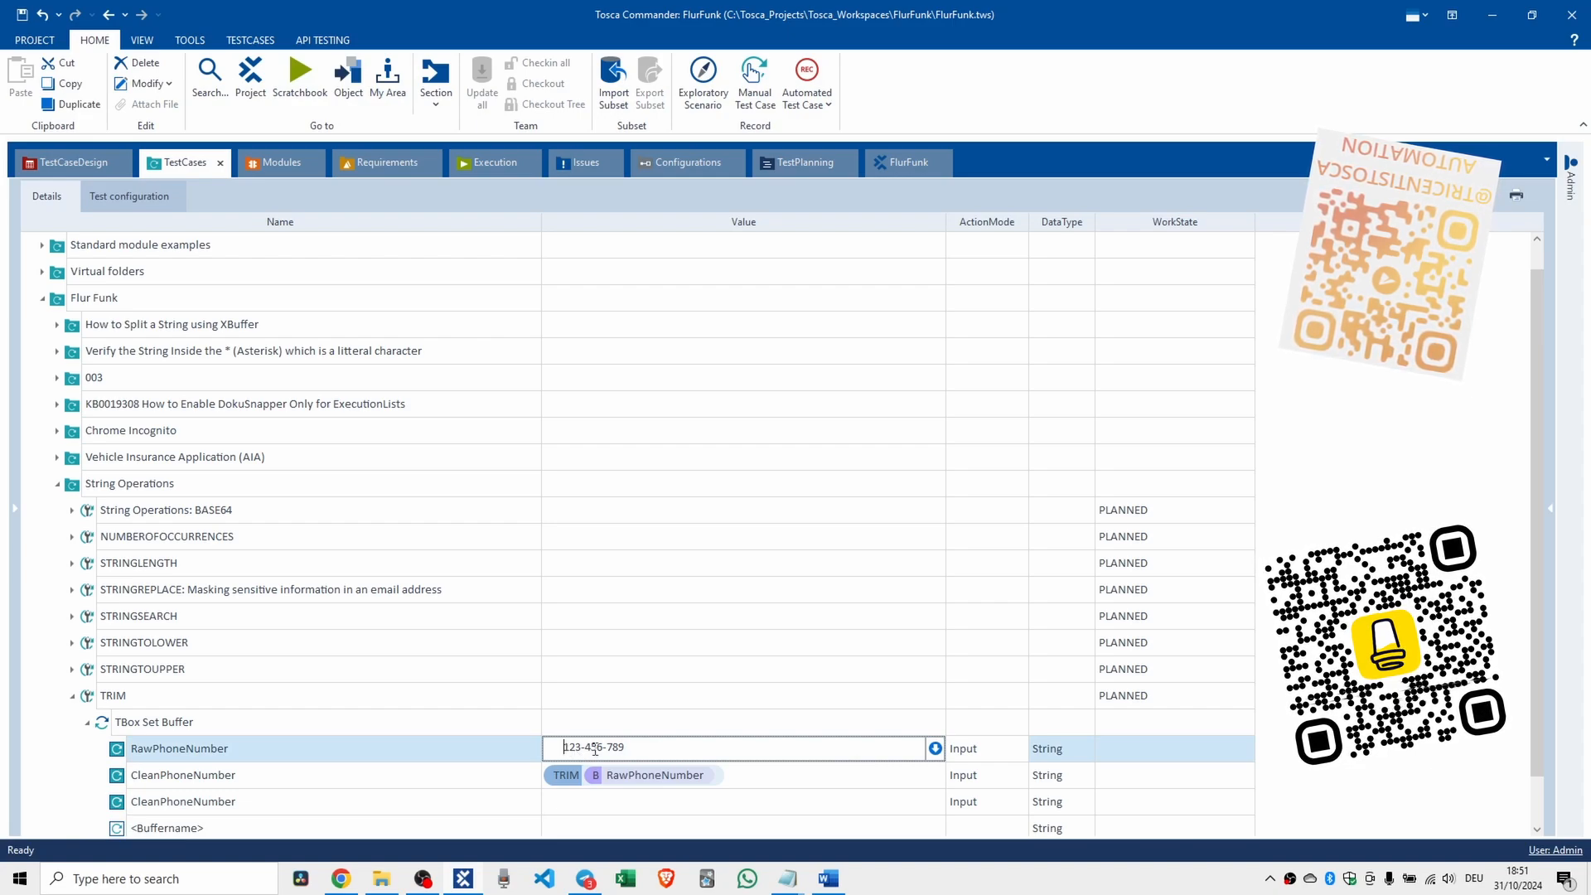
left_click(743, 802)
type("123-456-789")
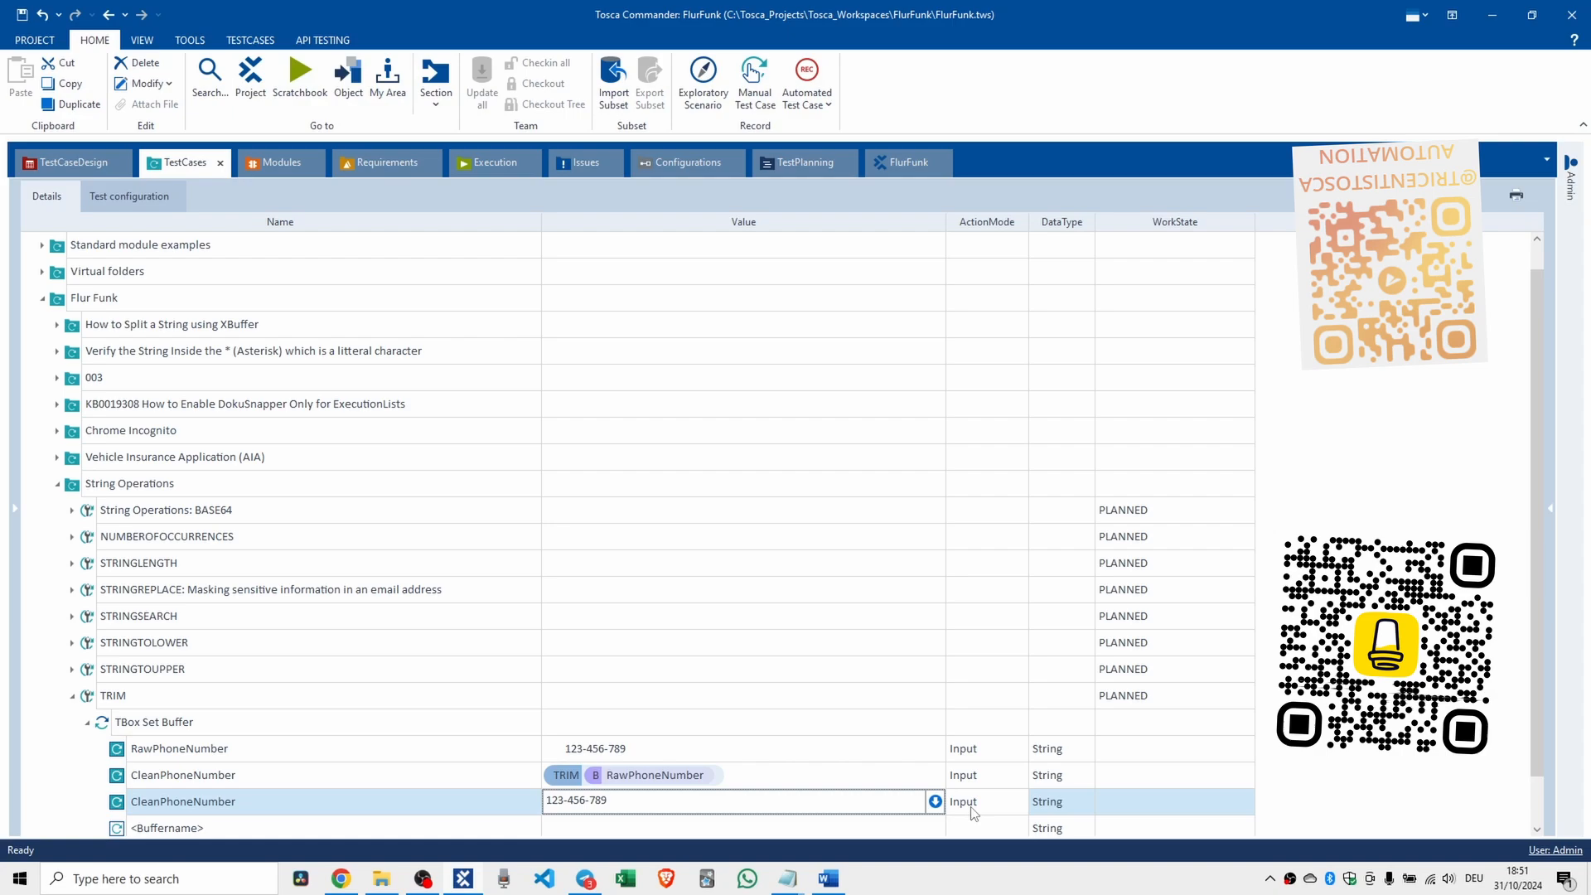
left_click(983, 801)
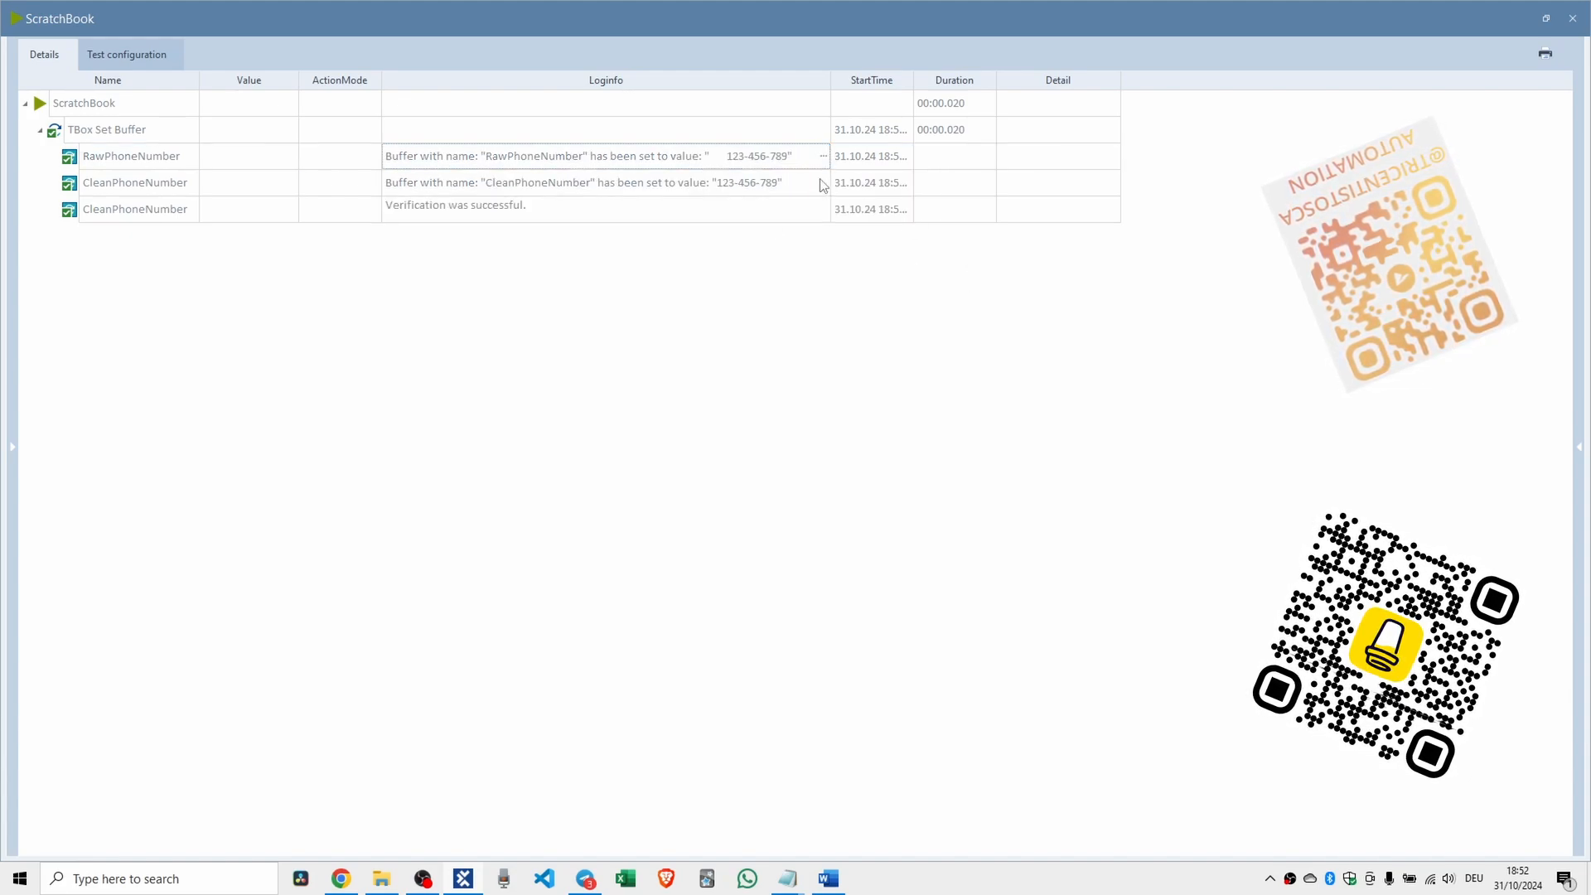
Run TBox Set Buffer in ScratchBook and read the successful CleanPhoneNumber verification log.
left_click(134, 182)
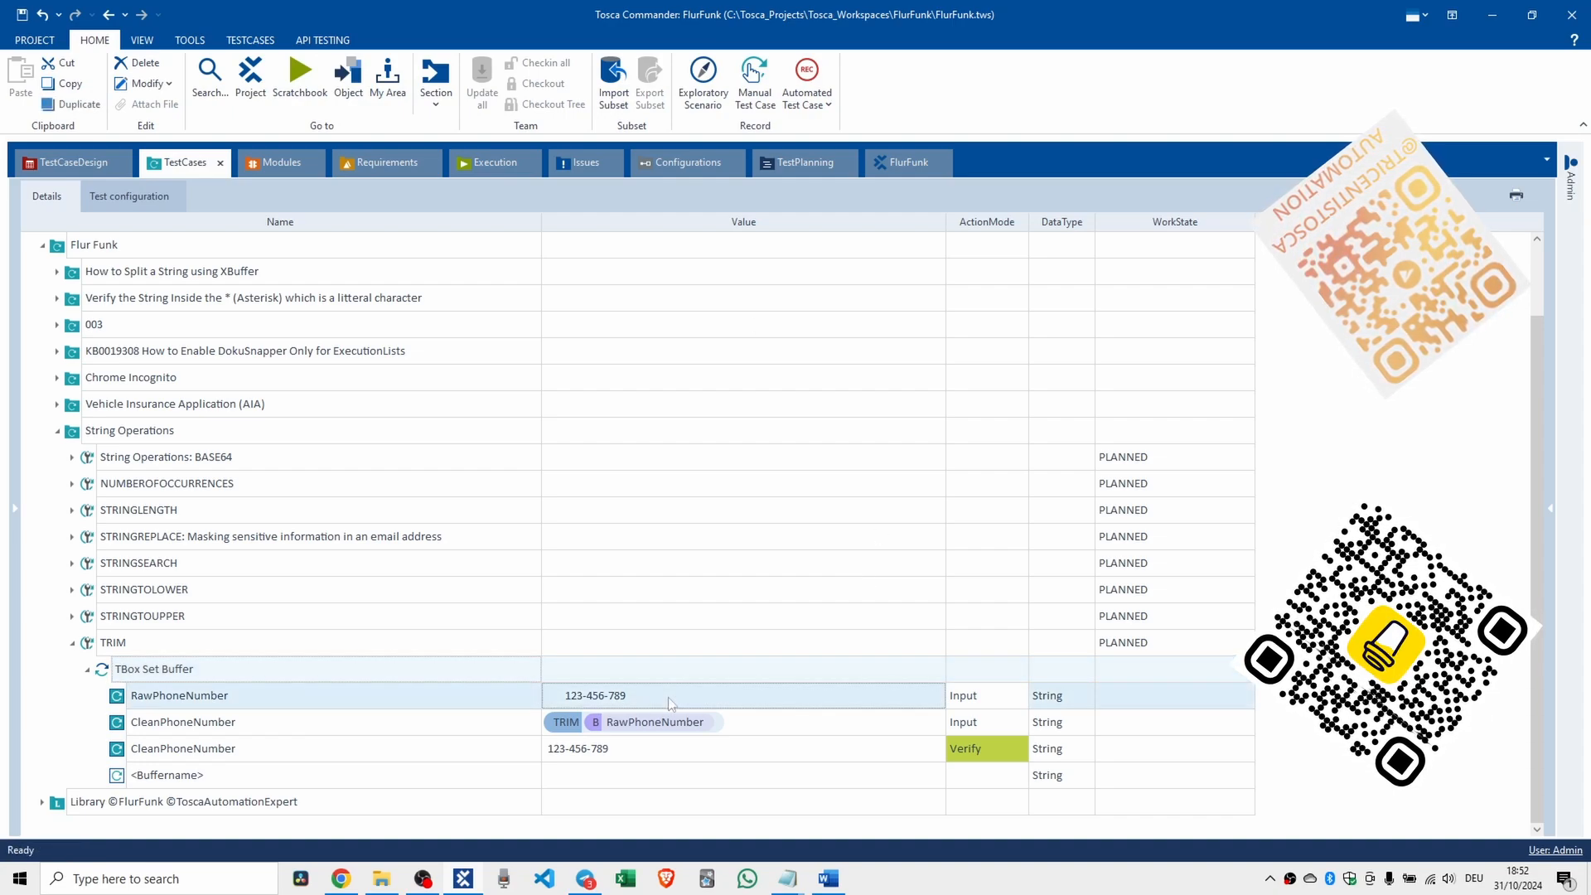
Add extra spaces around 123-456-789 in RawPhoneNumber and rerun, verification still succeeding.
left_click(670, 694)
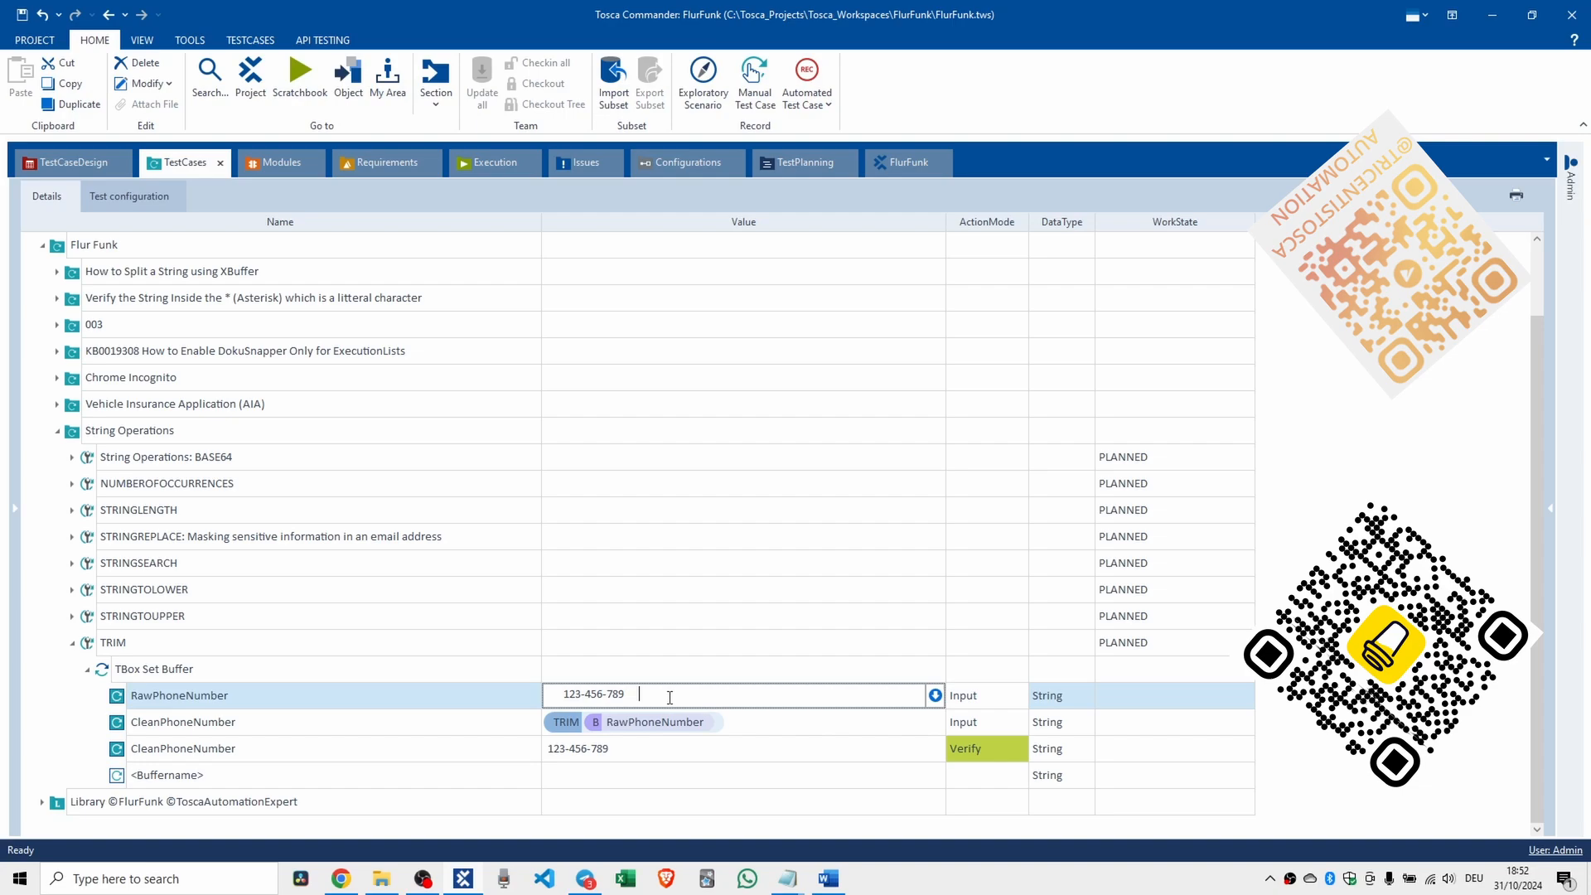
left_click(154, 668)
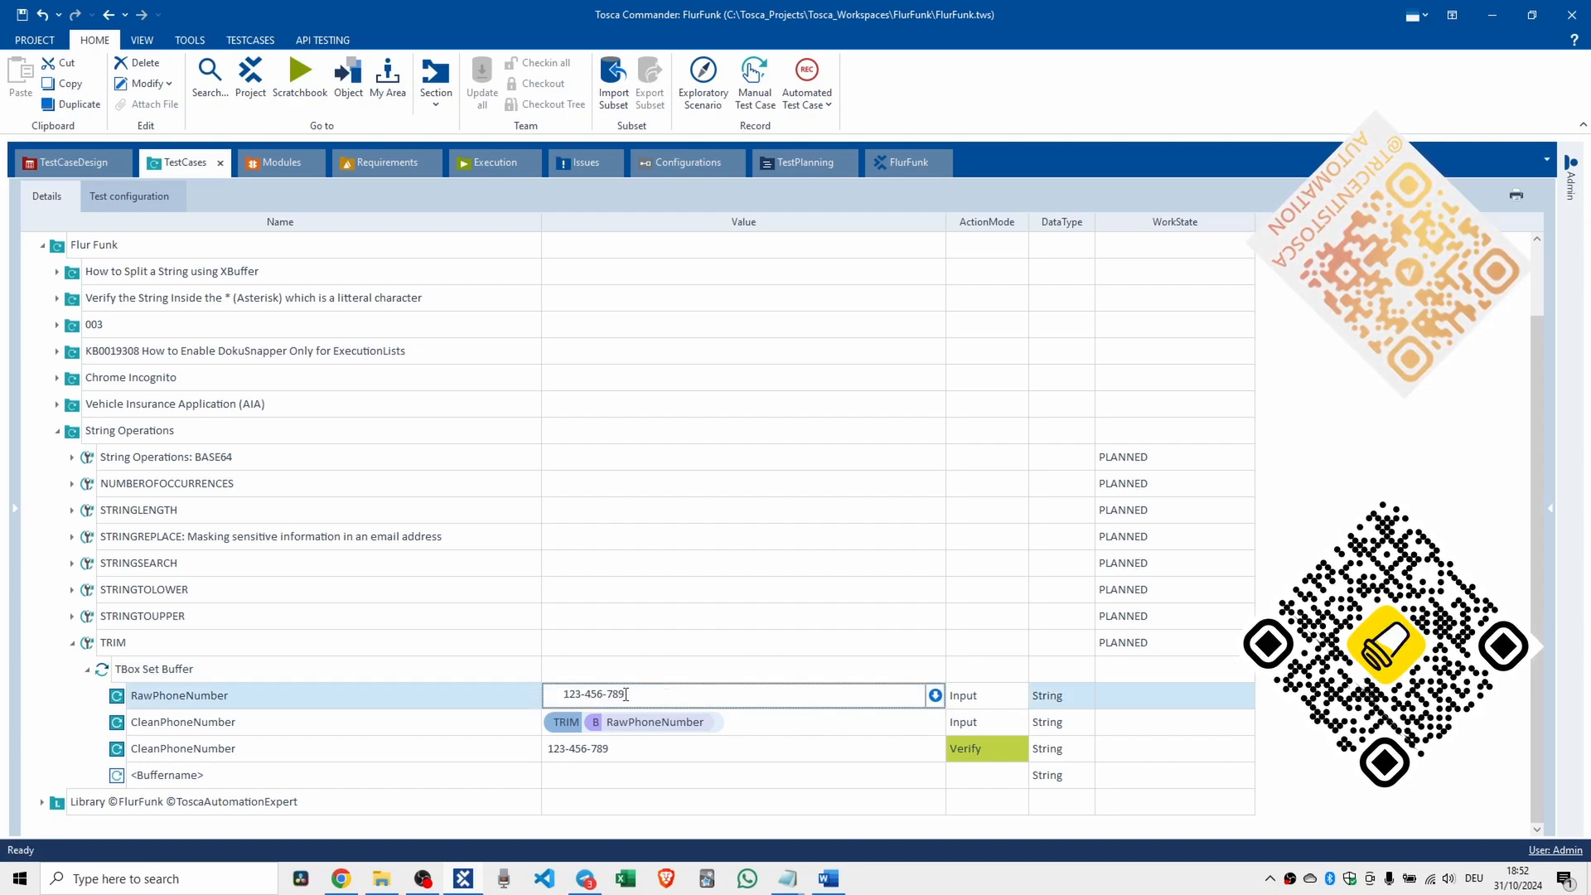
left_click(154, 668)
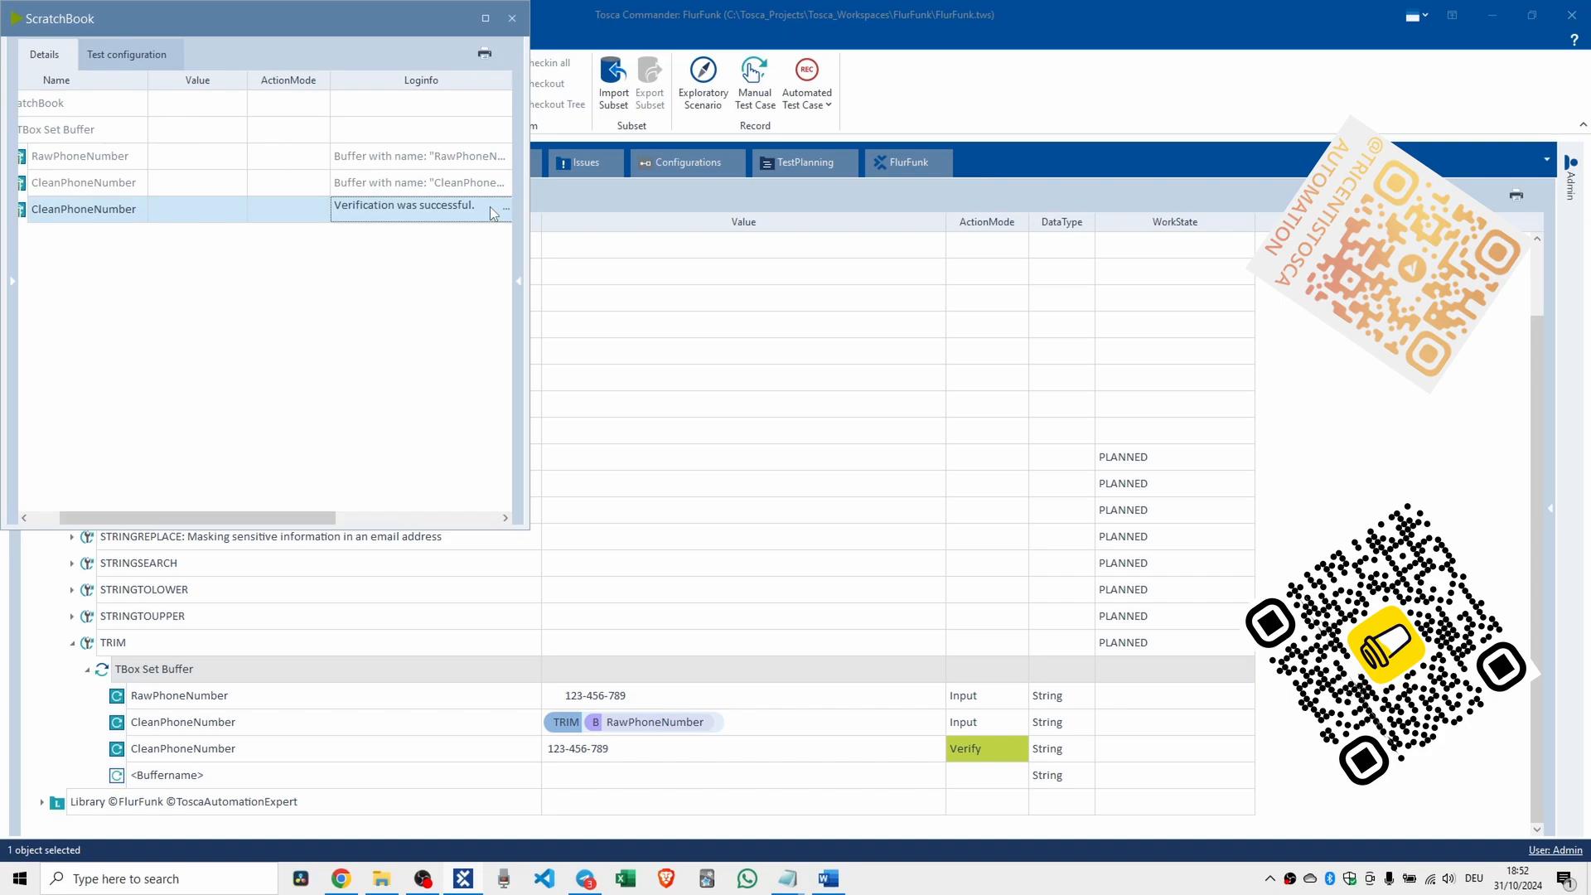
left_click(513, 18)
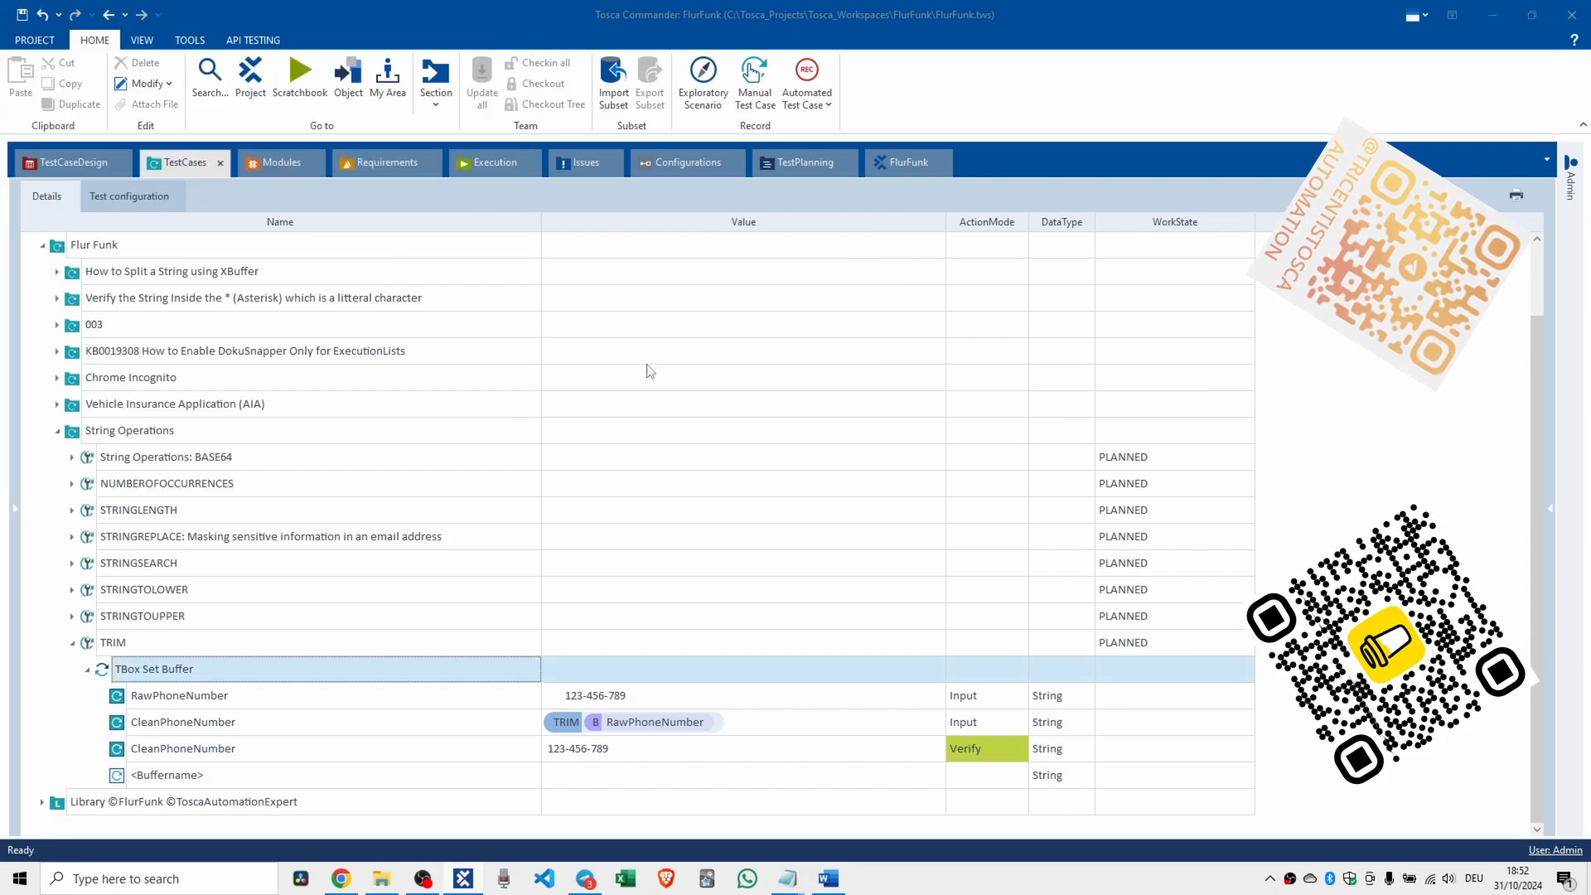
mouse_move(568, 756)
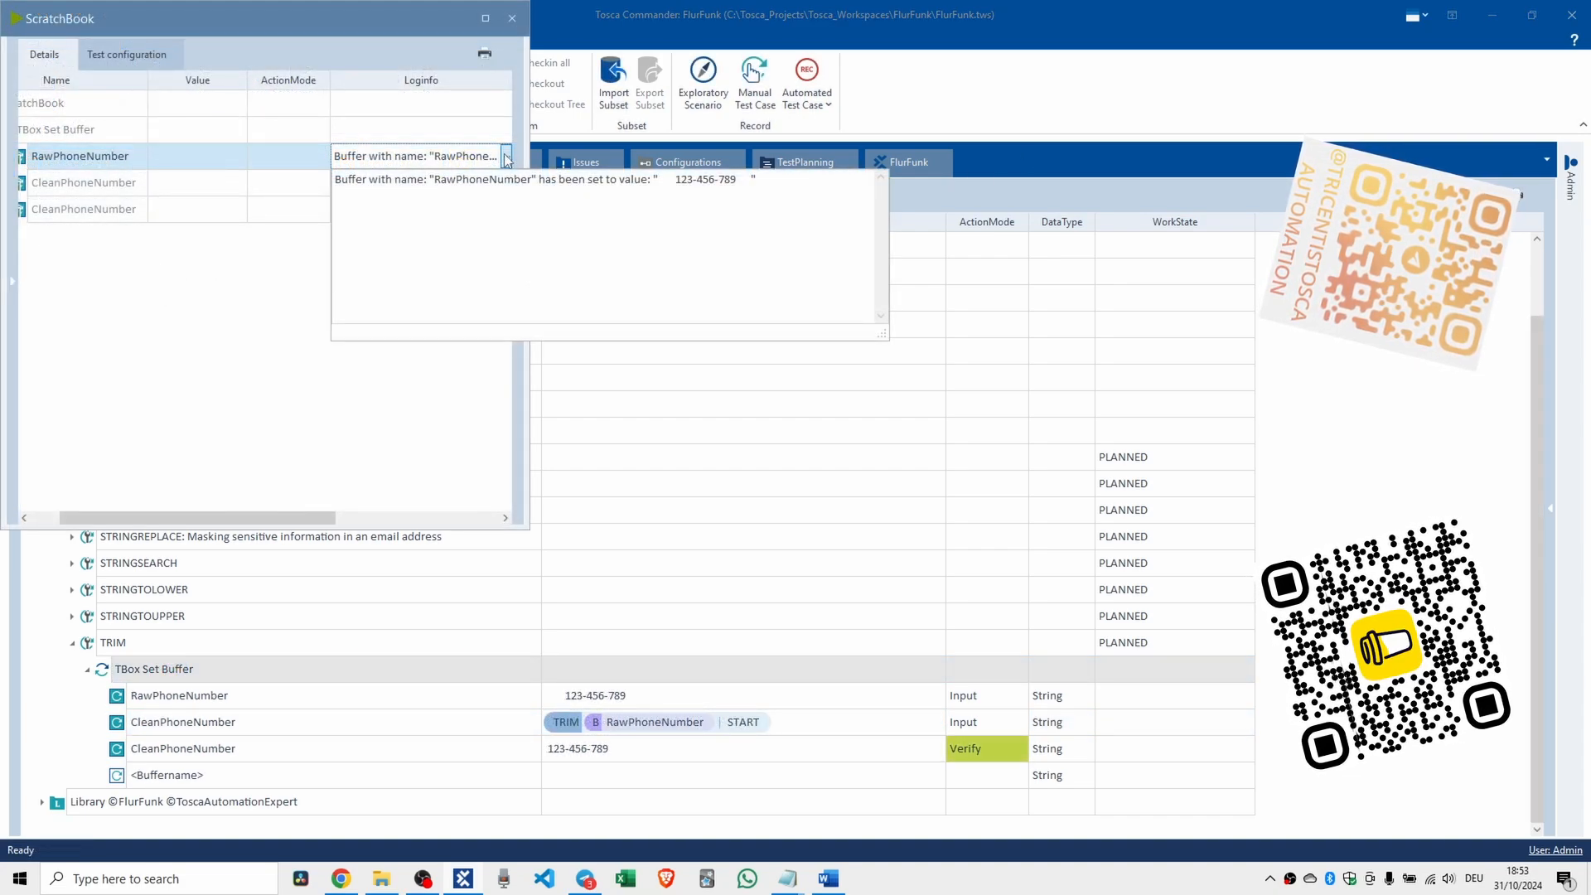
With ;START appended to the TRIM, rerun and confirm expected and actual both read 123-456-789.
left_click(83, 182)
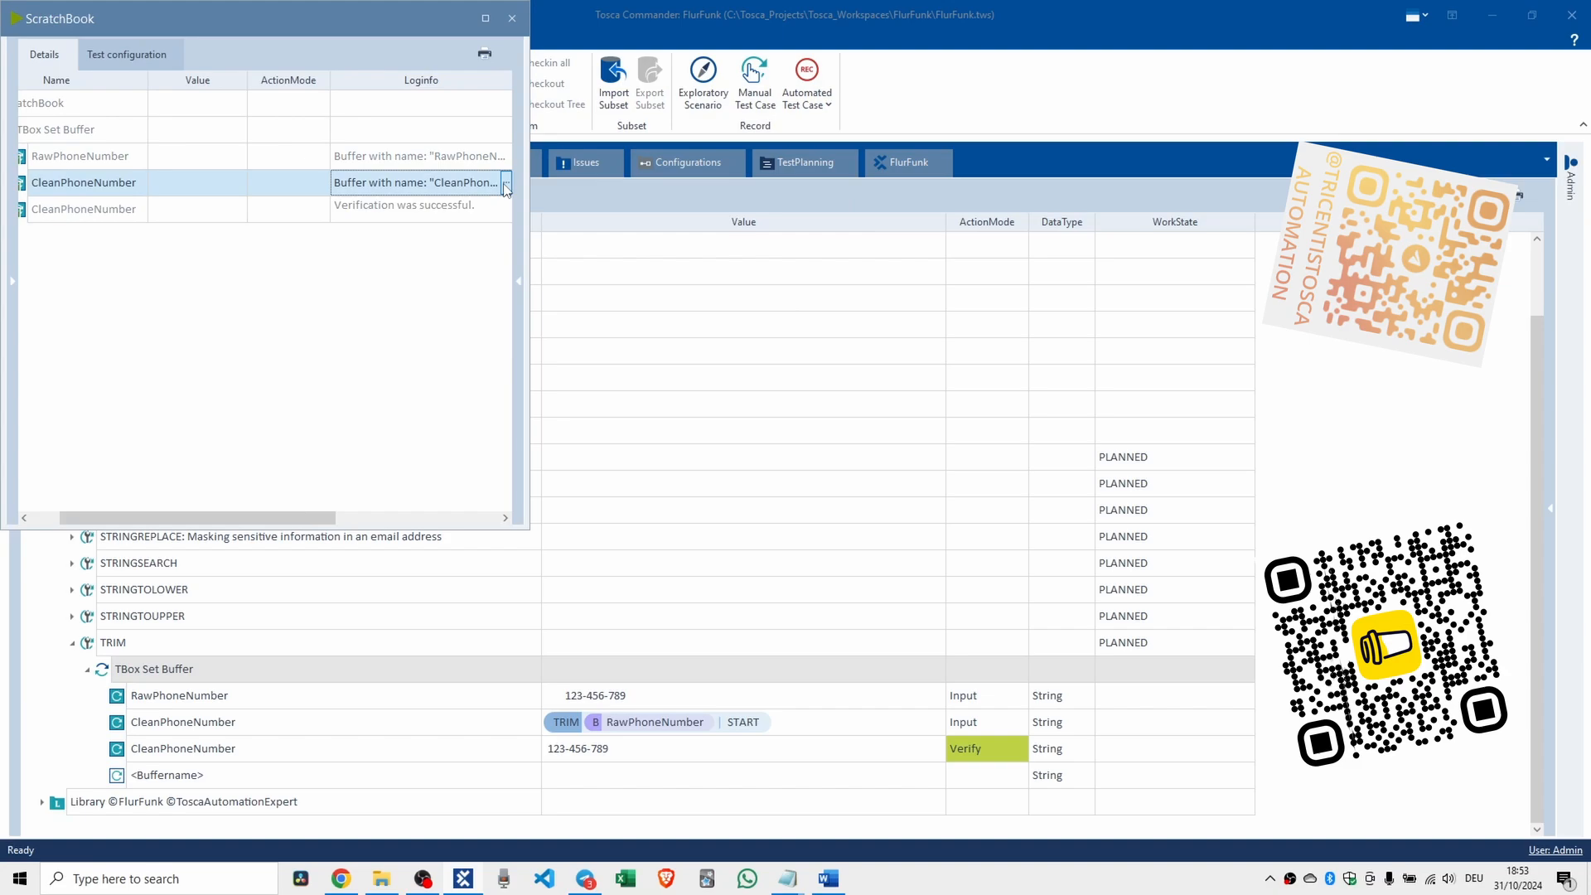
left_click(507, 182)
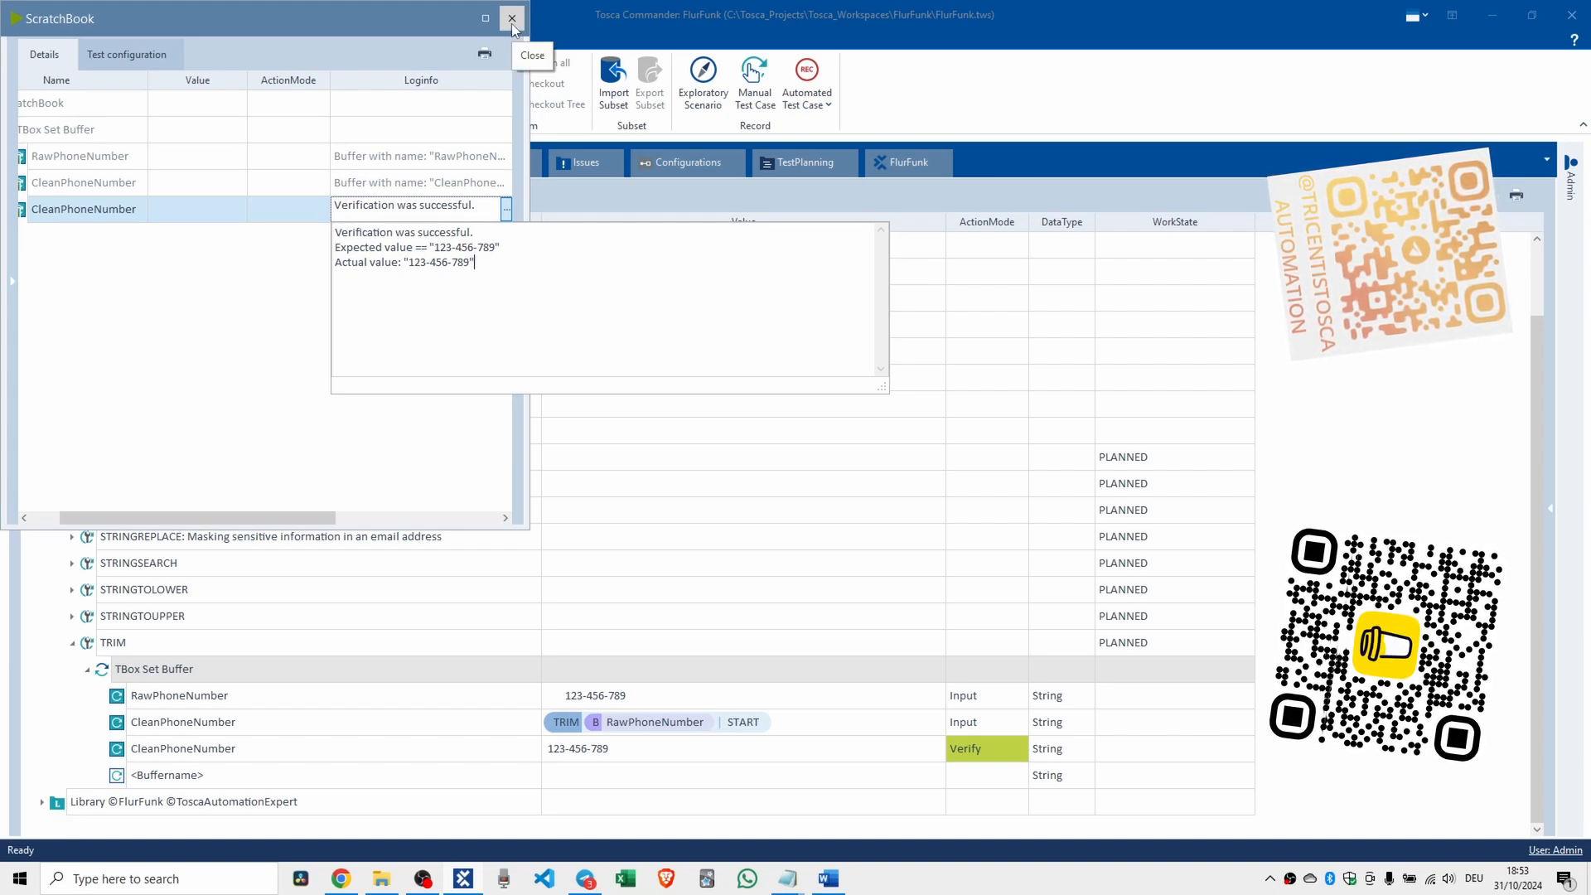
left_click(512, 19)
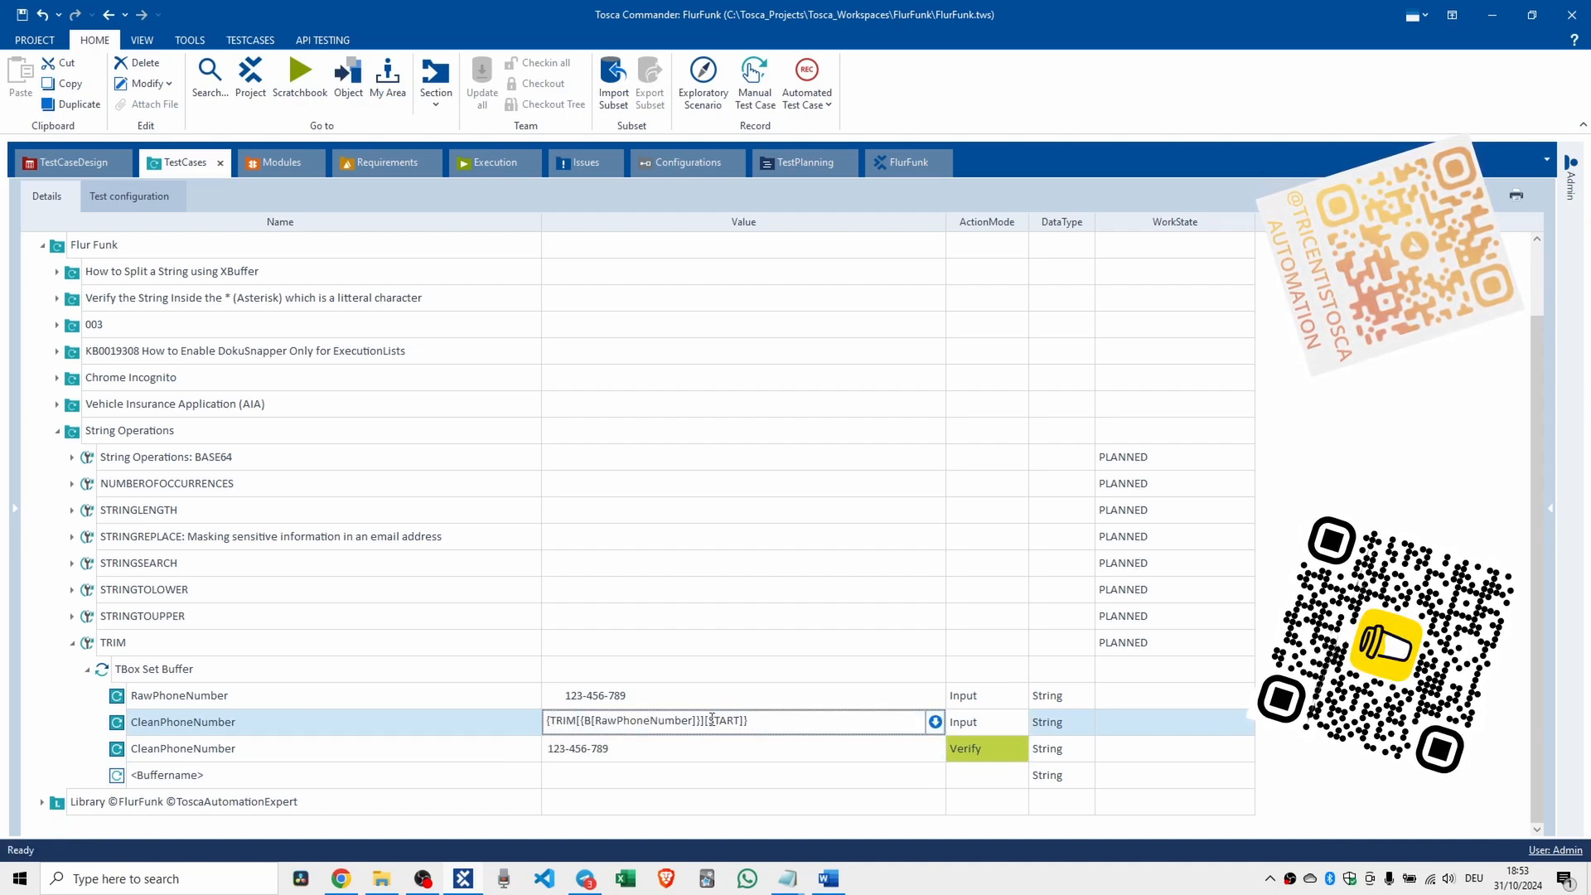
Replace START with END in the CleanPhoneNumber TRIM expression.
double_click(724, 721)
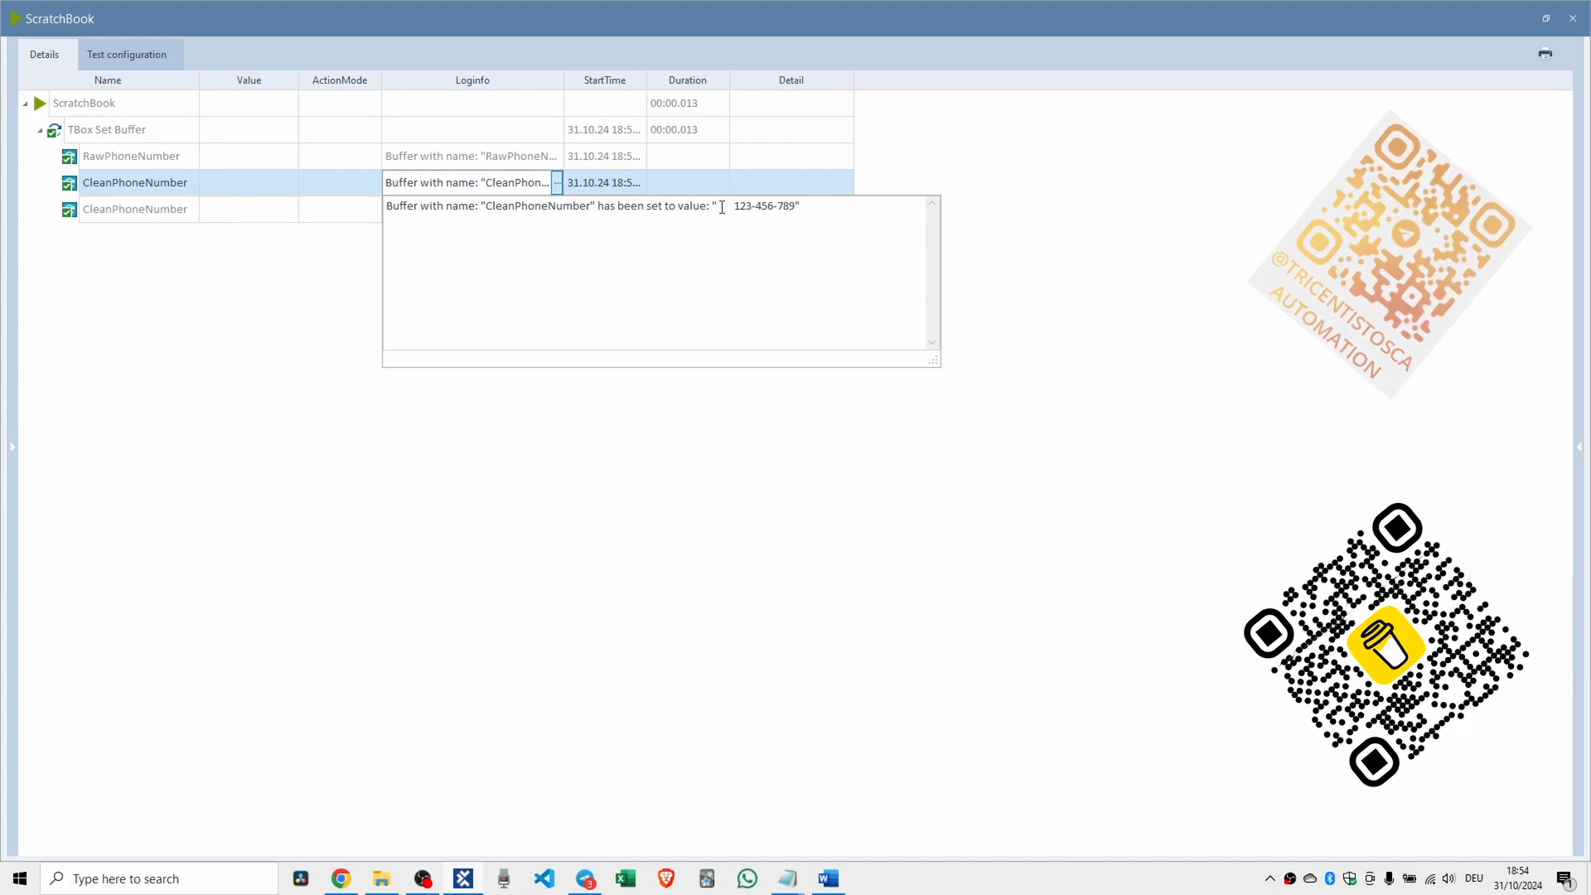
Rerun in ScratchBook and read CleanPhoneNumber's value, now keeping its leading spaces.
left_click(134, 209)
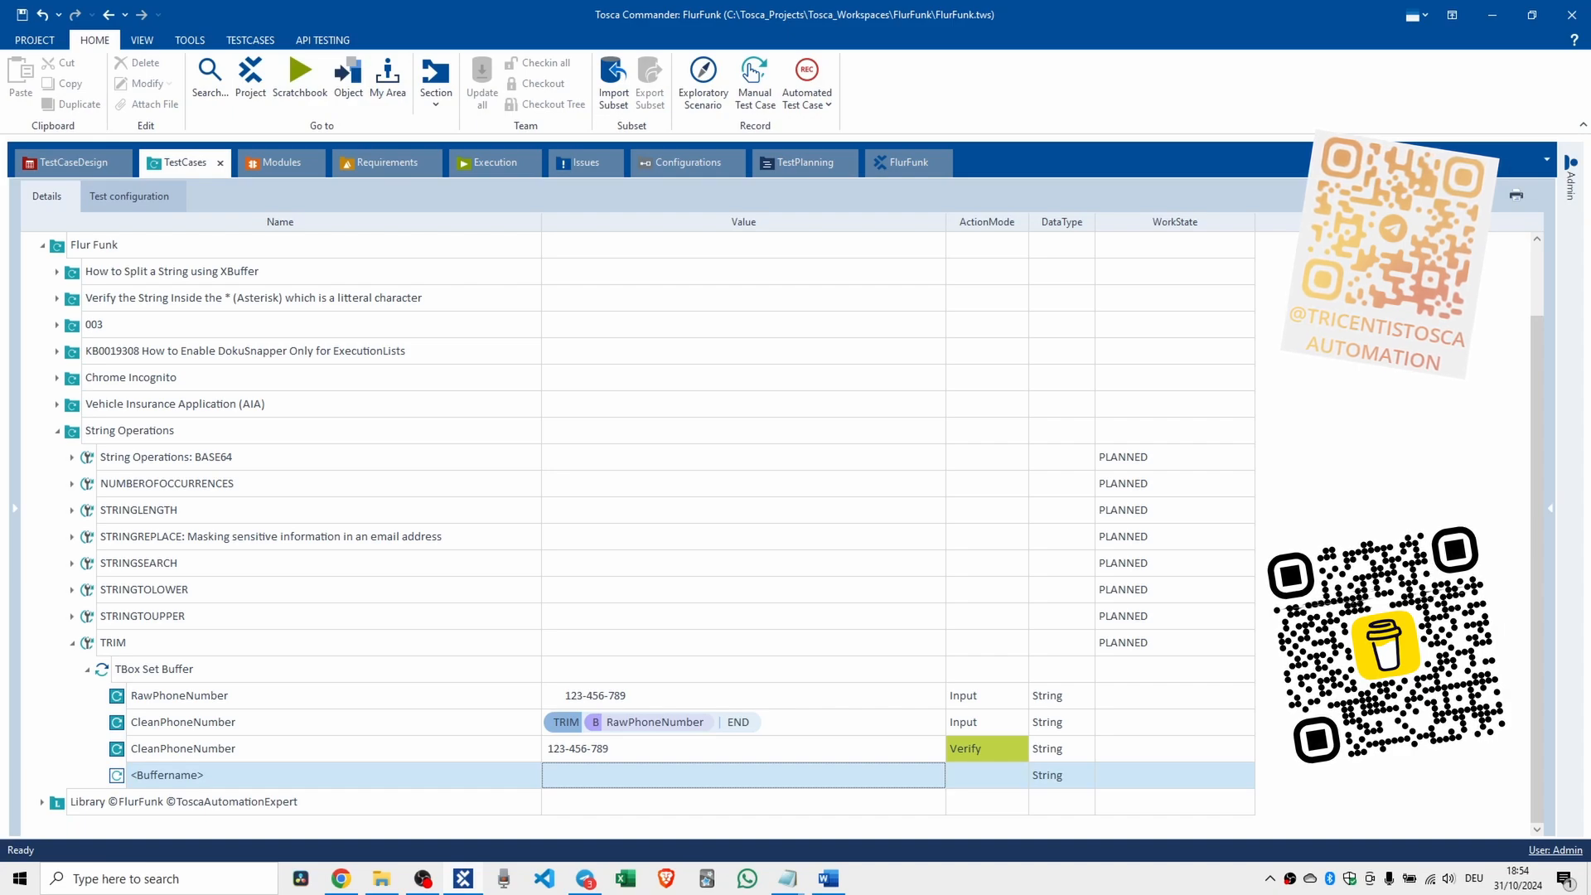
mouse_move(309, 620)
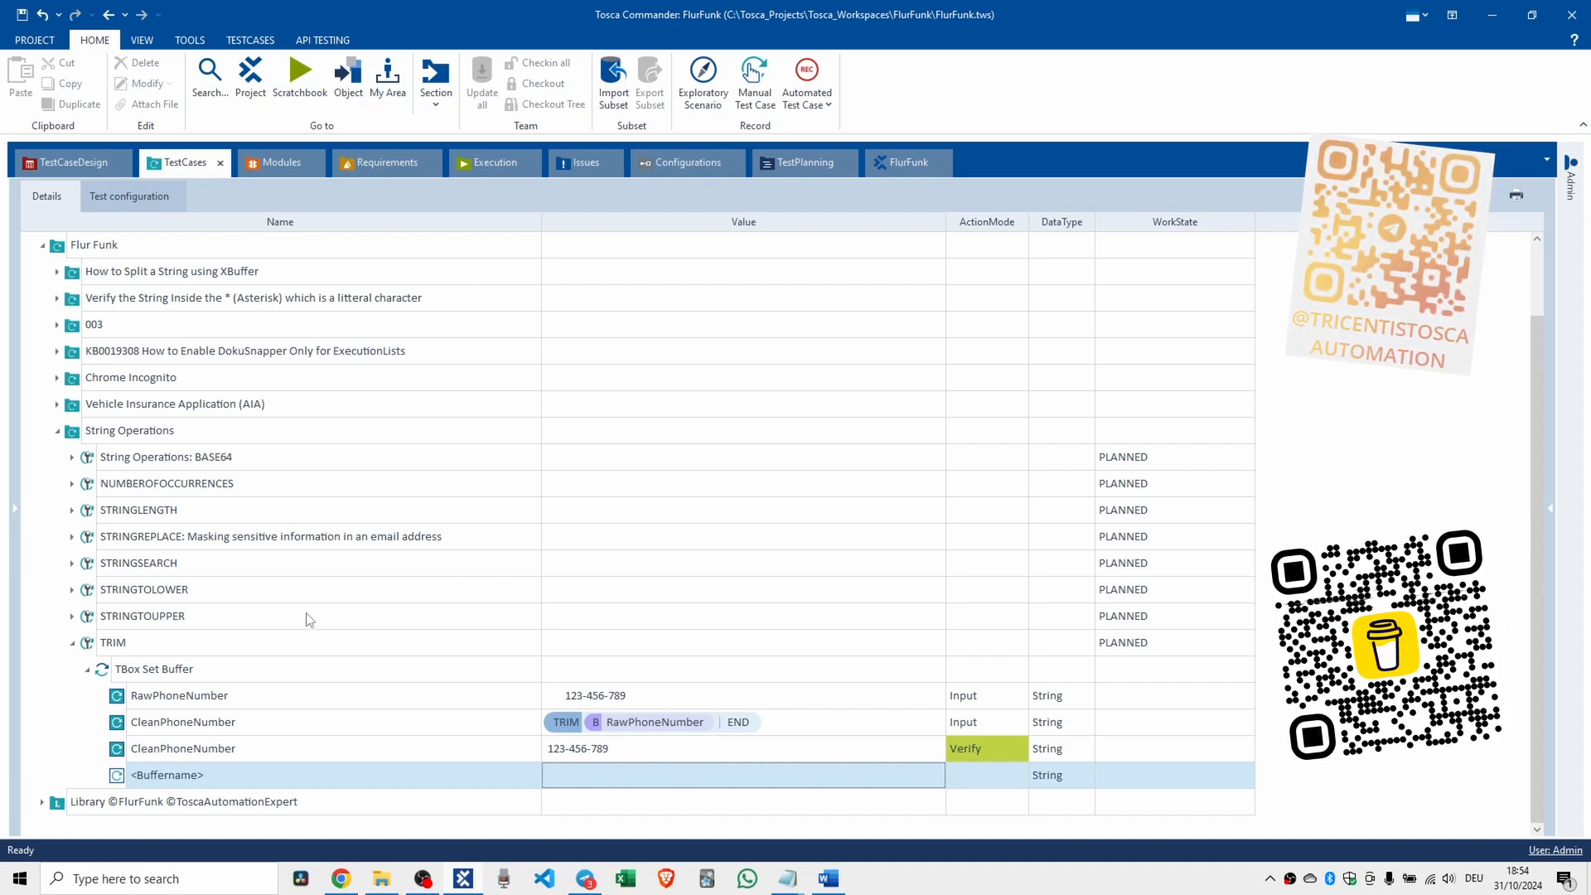
left_click(152, 668)
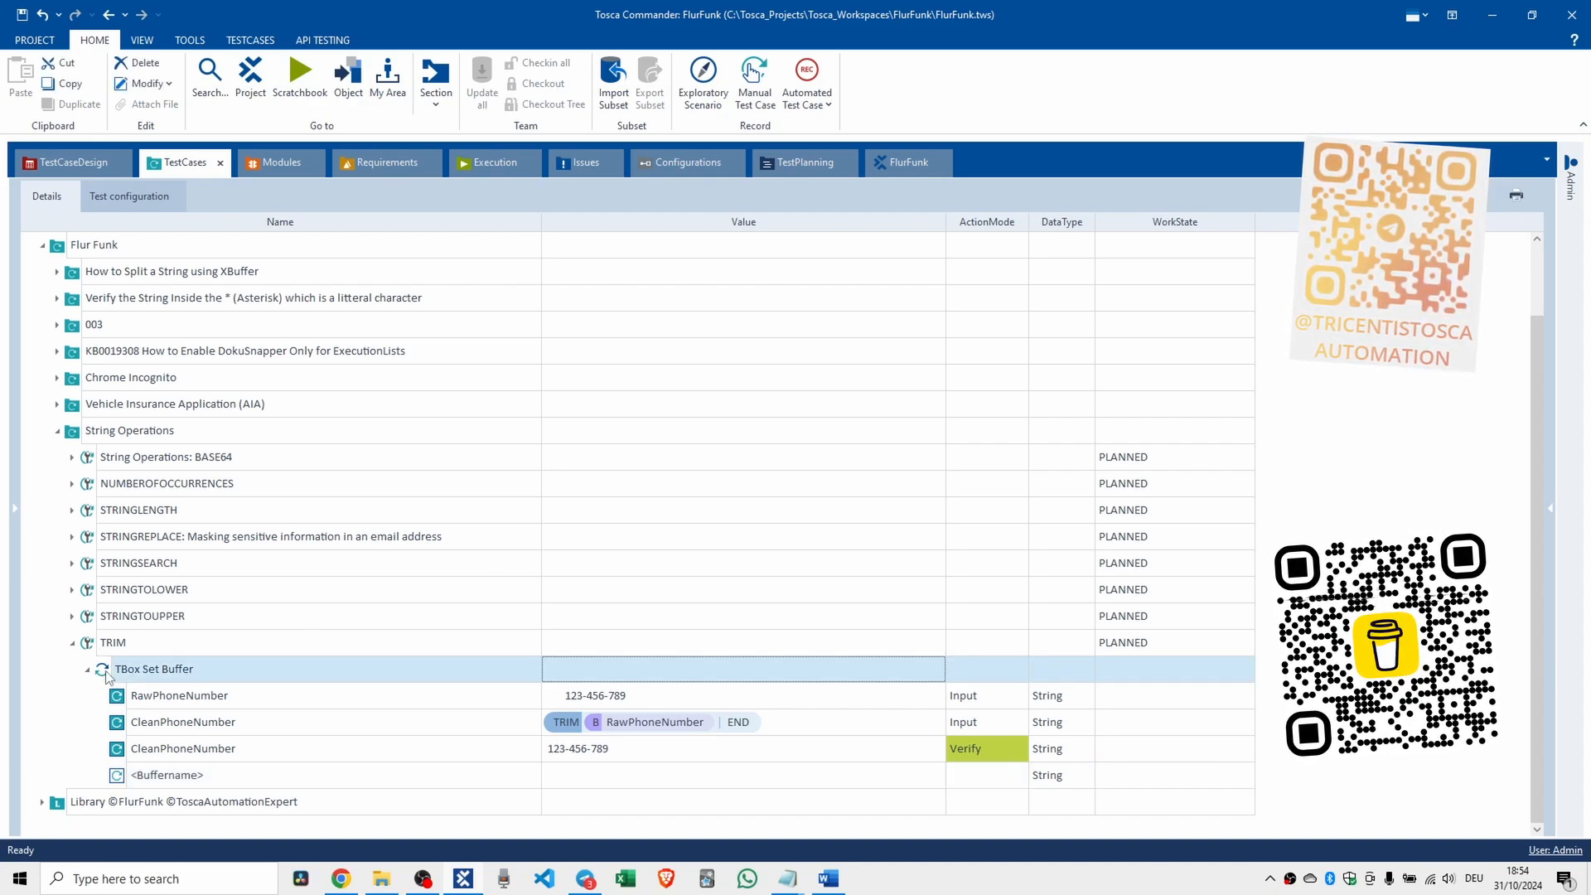